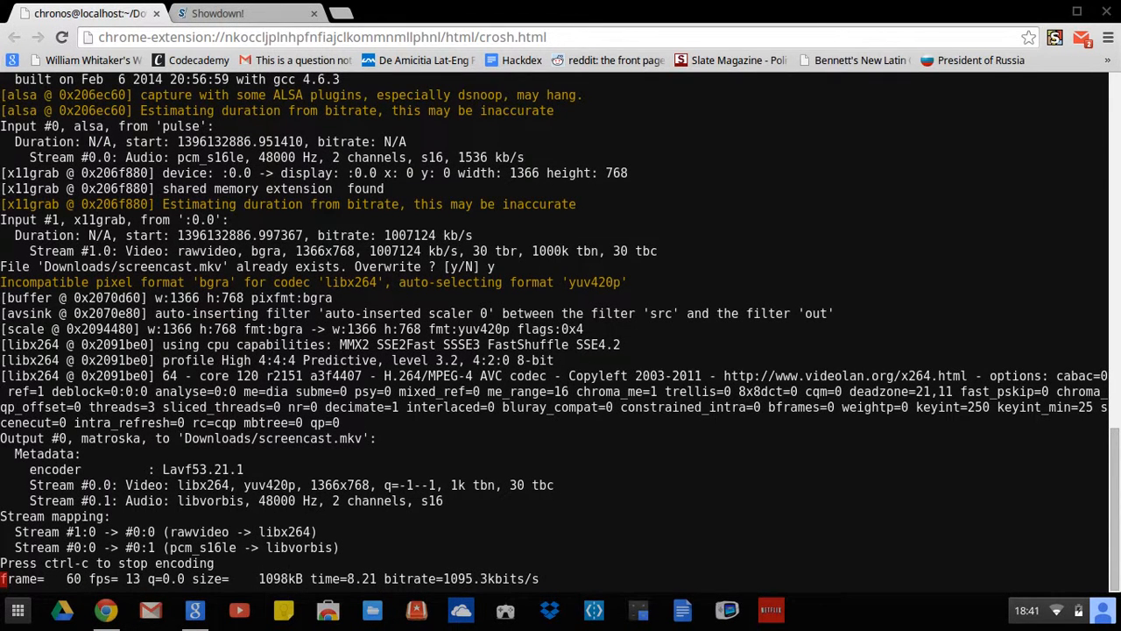
Step: Bring up the Showdown page and wait for the incoming Random Battle challenge
left_click(219, 14)
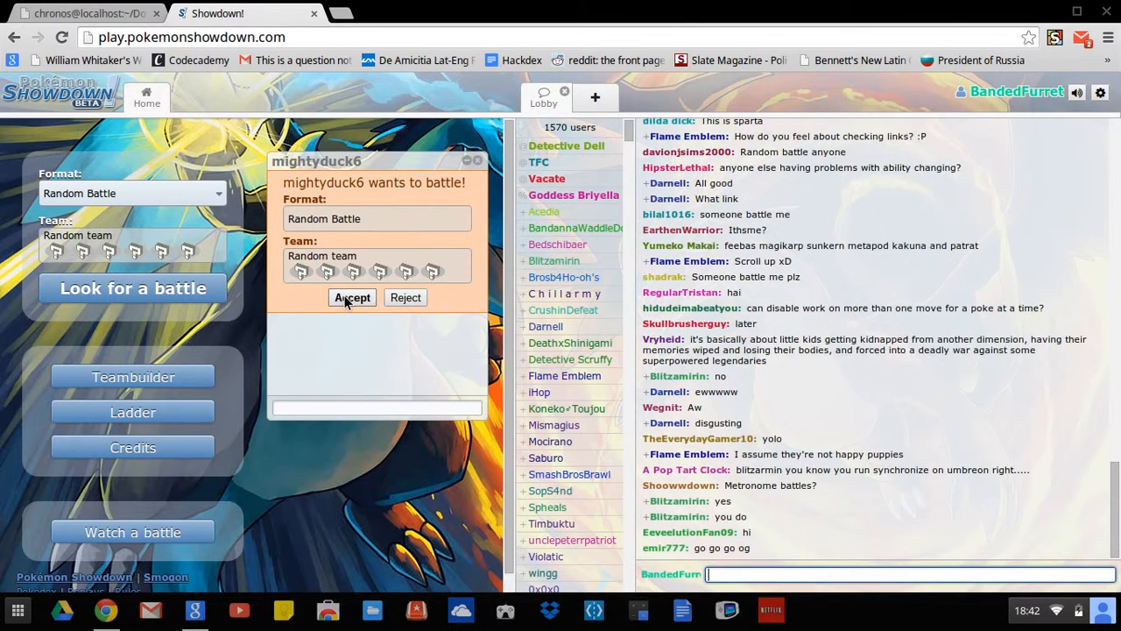
Step: Accept the Random Battle challenge so turn 1 begins with Reggigas facing Probopass
left_click(352, 298)
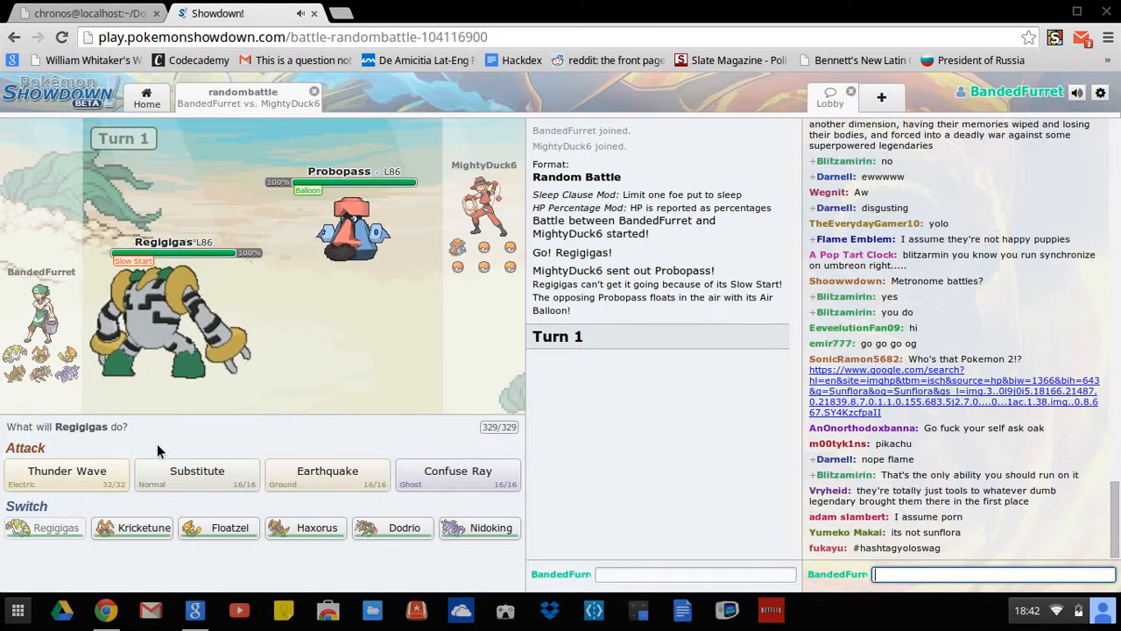
mouse_move(457, 476)
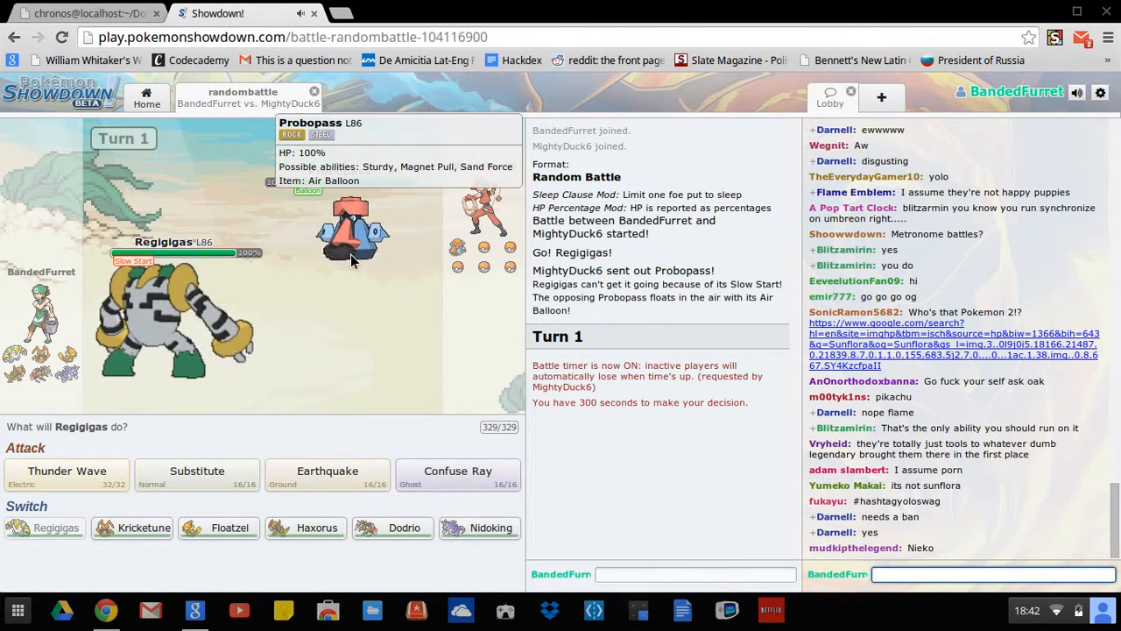
mouse_move(457, 471)
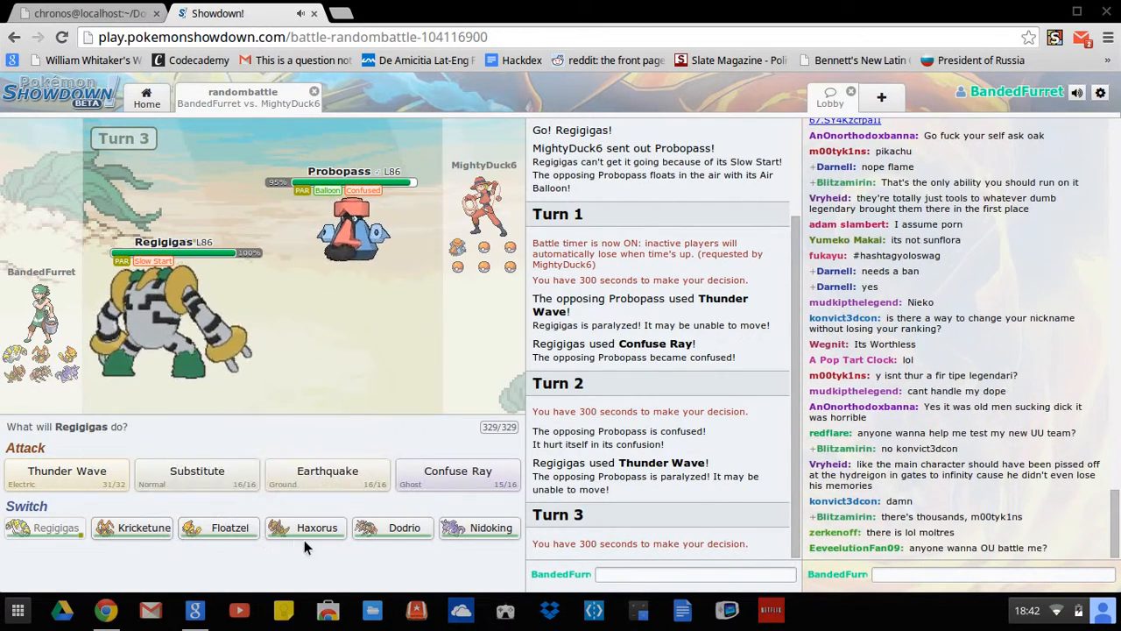
mouse_move(229, 528)
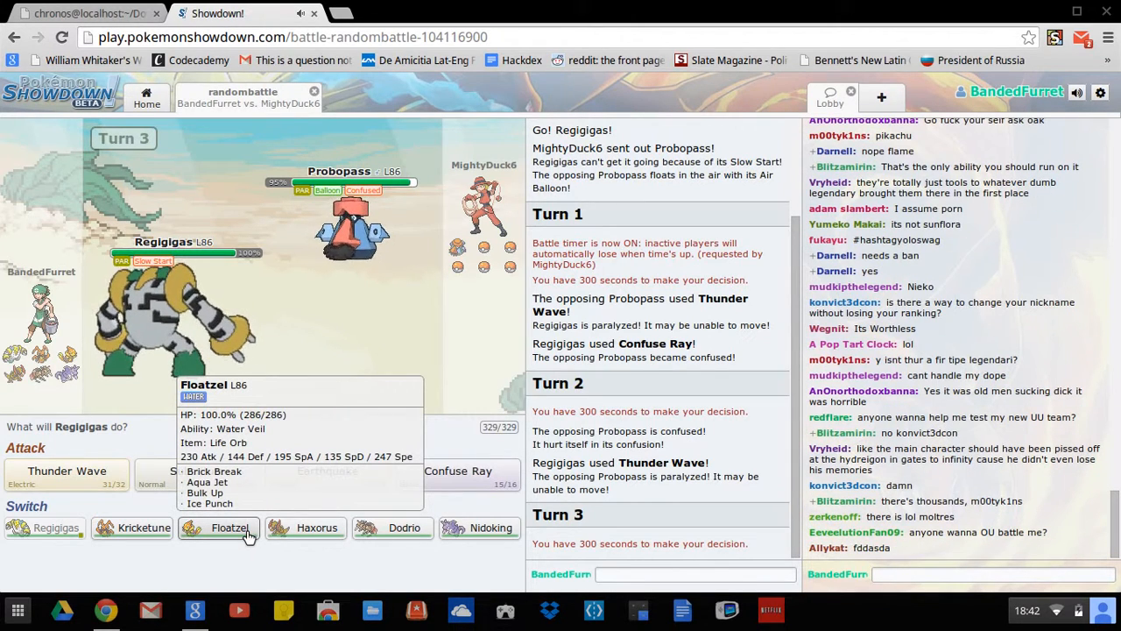
Step: Send in Floatzel for Reggigas and have it Bulk Up to raise Attack and Defense
left_click(229, 527)
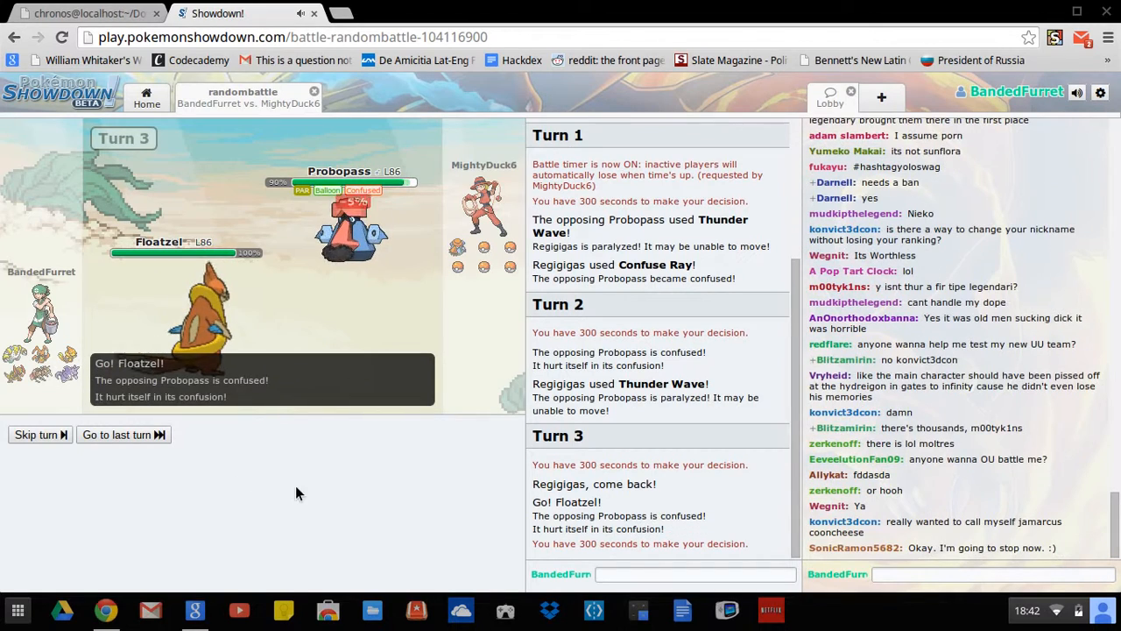
mouse_move(69, 483)
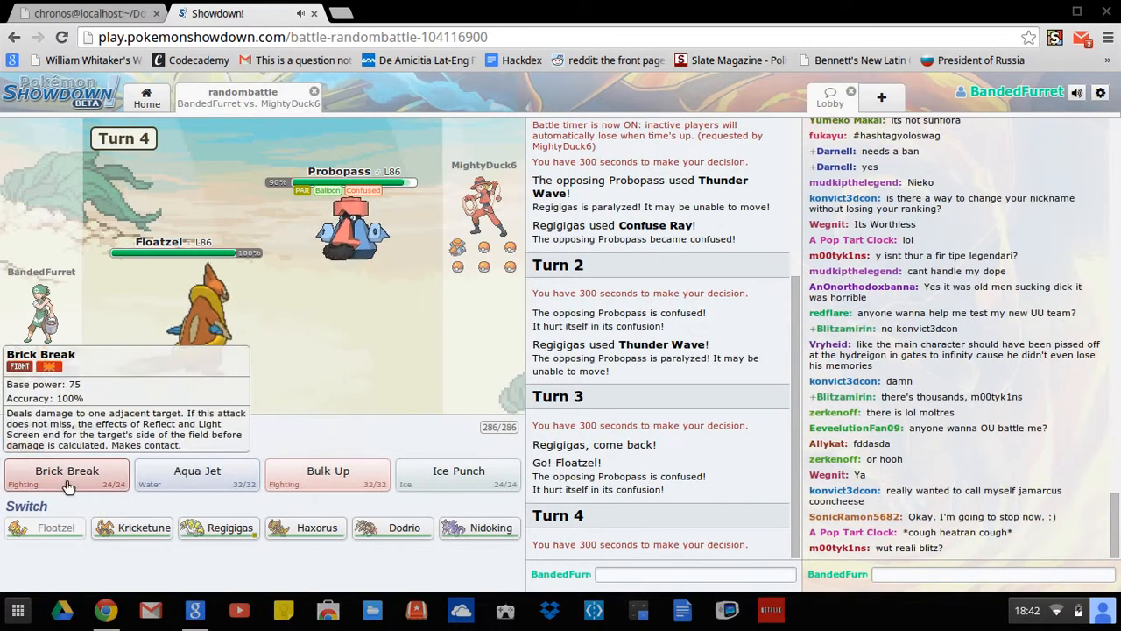
mouse_move(327, 475)
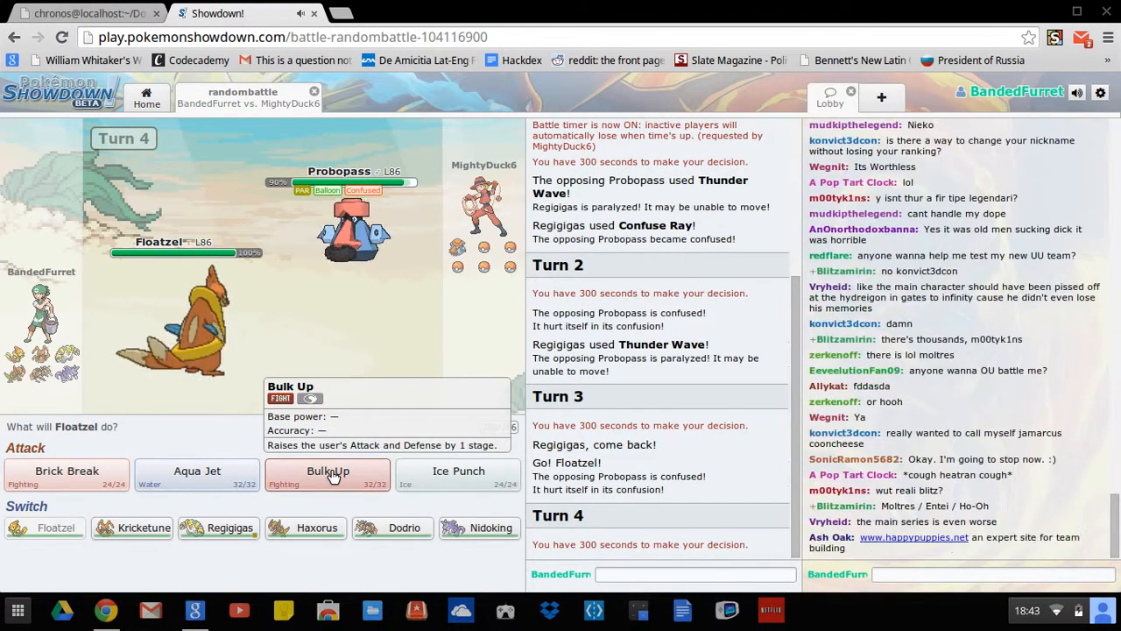
mouse_move(65, 480)
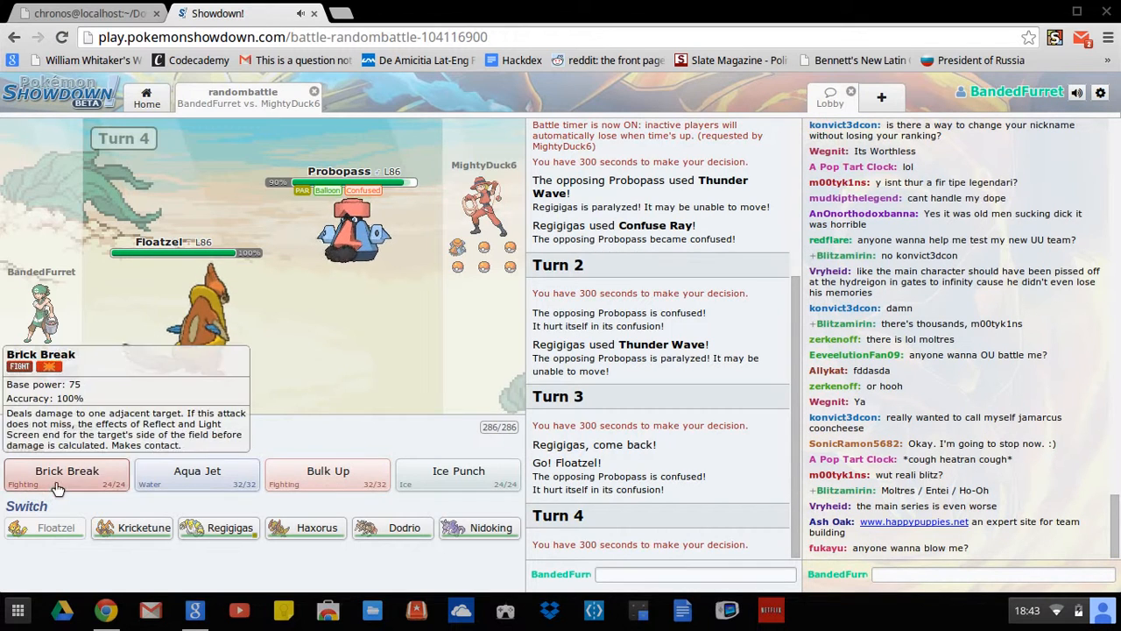
left_click(66, 474)
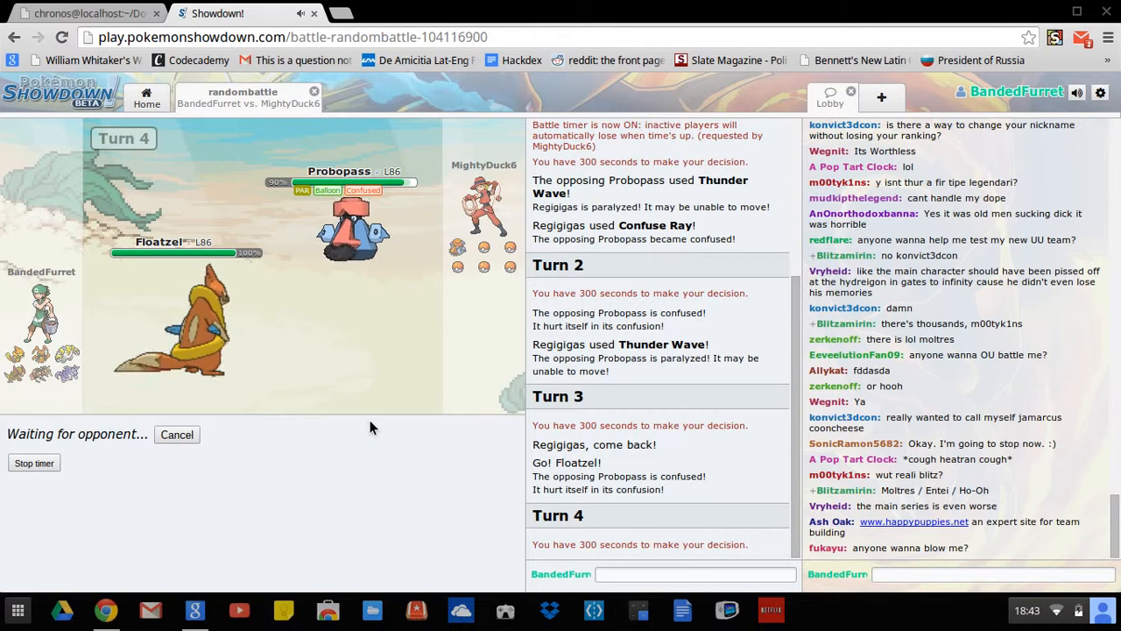
mouse_move(485, 221)
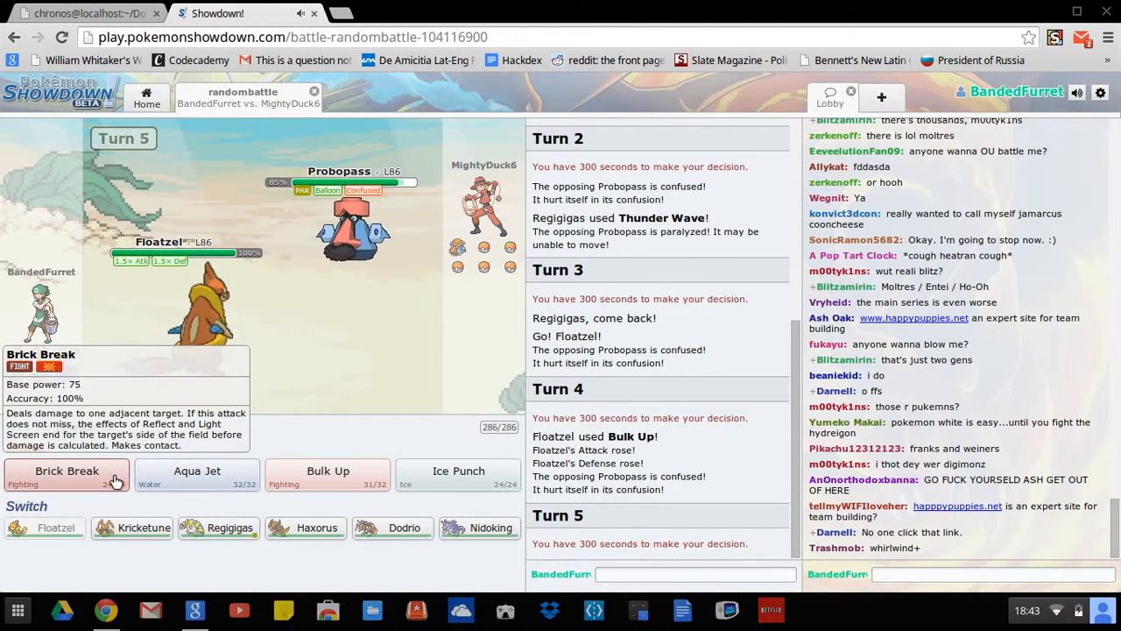
Step: Knock out Cacturne with Floatzel's Brick Break and post a chat message
left_click(66, 470)
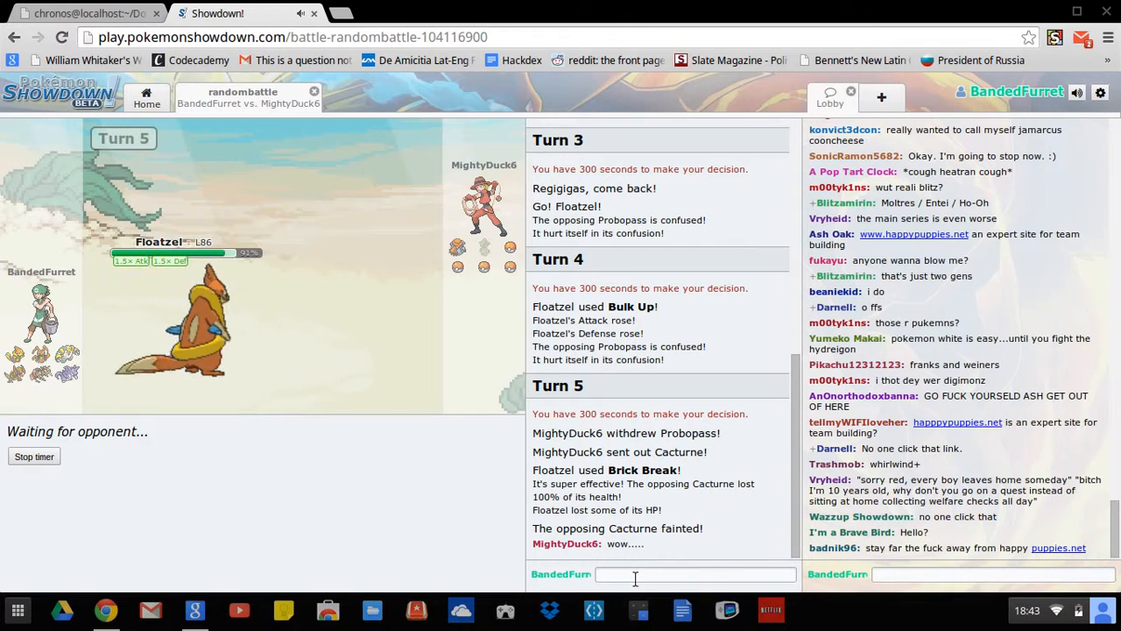
type("p")
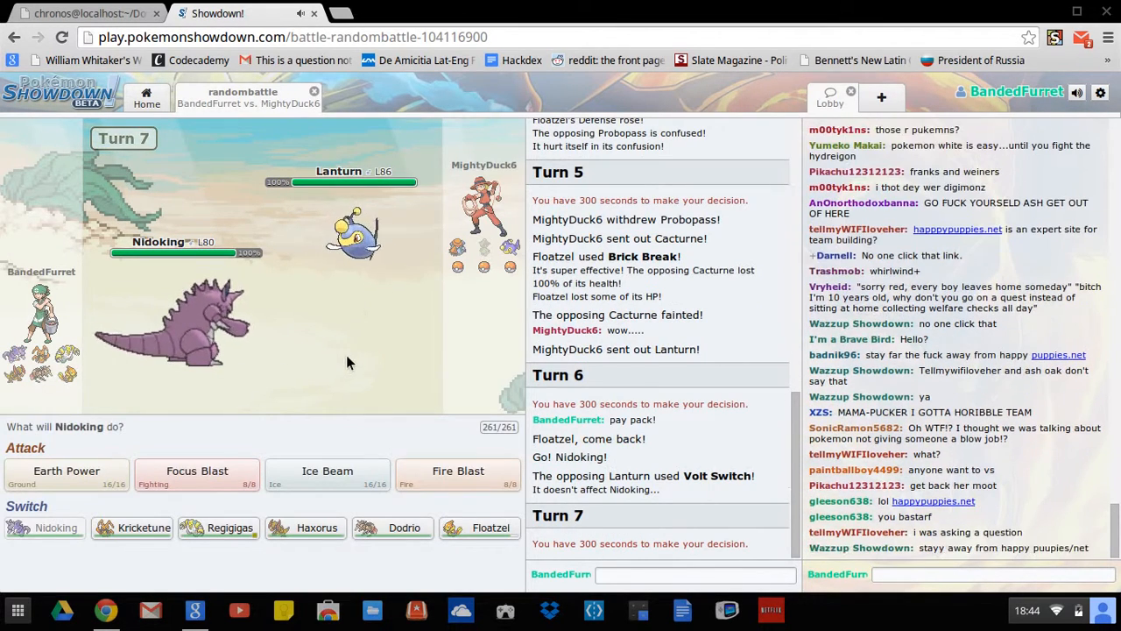
mouse_move(197, 475)
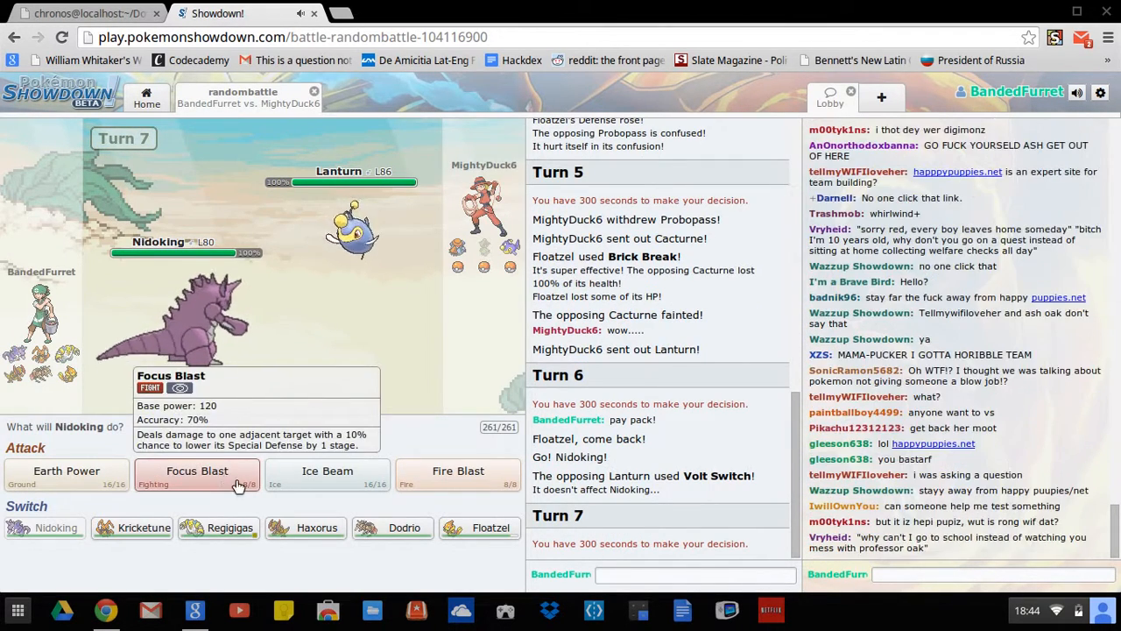
mouse_move(230, 529)
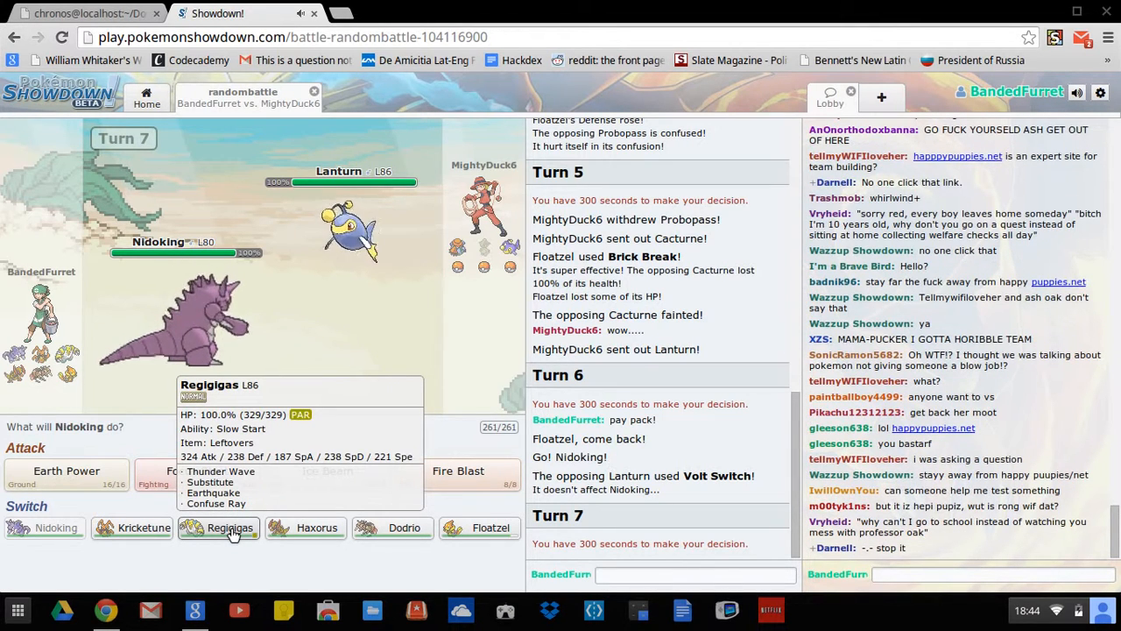
Step: Send Reggigas in for Nidoking and confuse Probopass with Confuse Ray
left_click(229, 527)
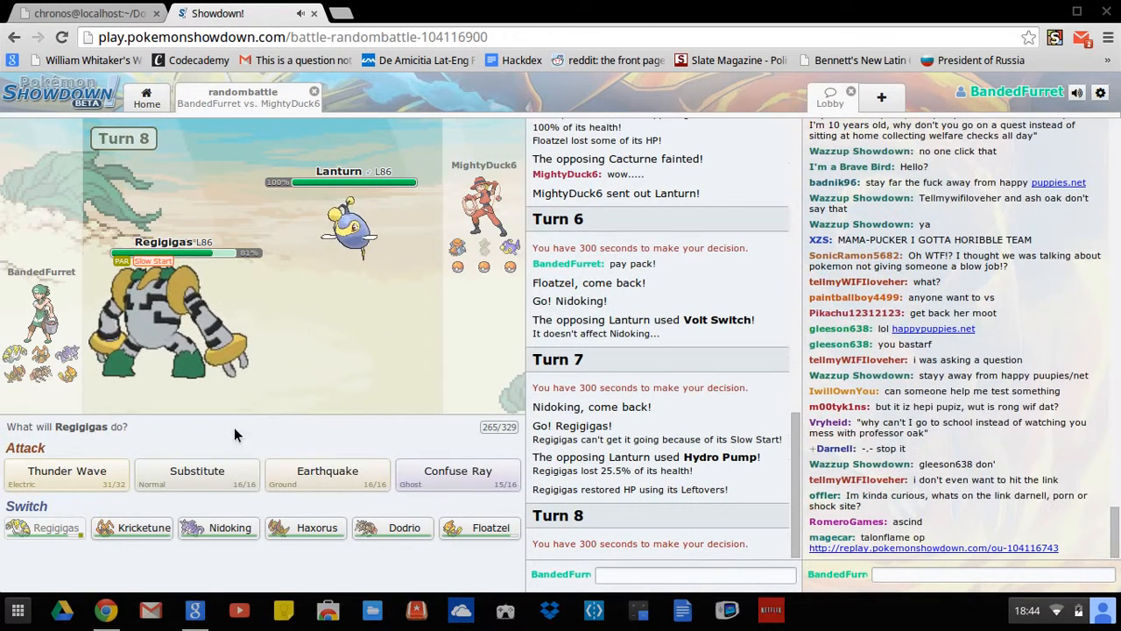
mouse_move(459, 471)
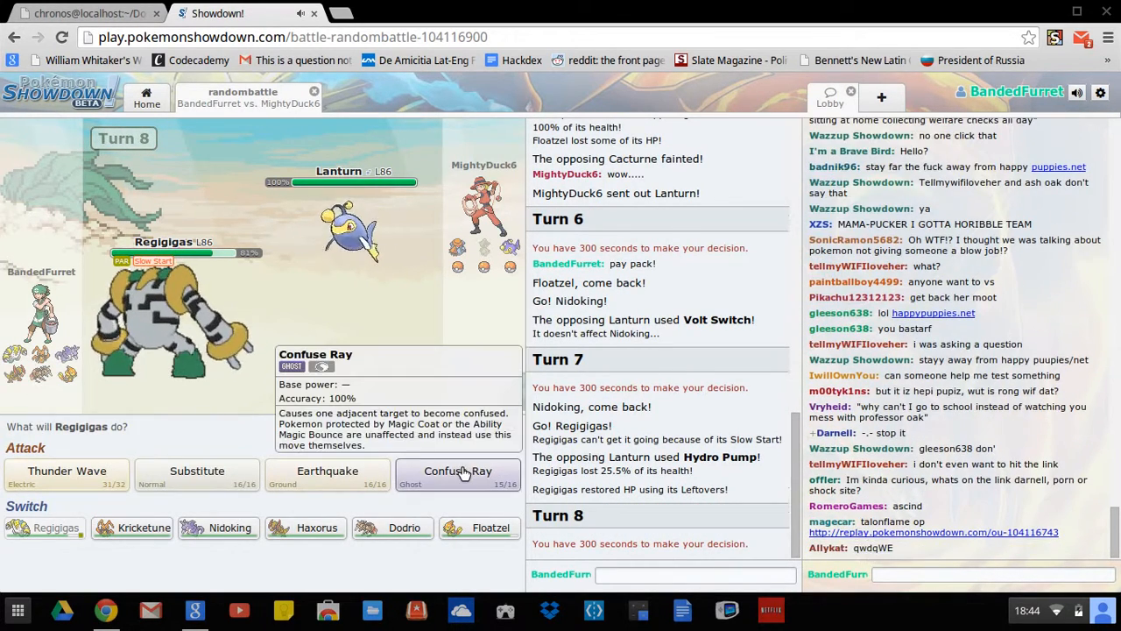
left_click(457, 471)
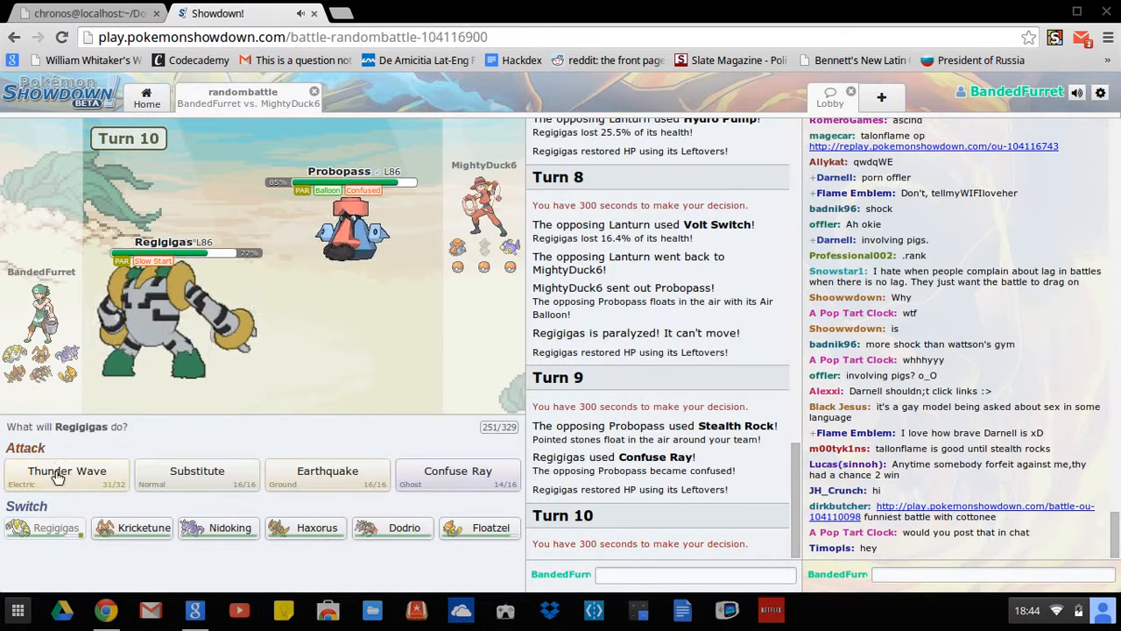
mouse_move(218, 529)
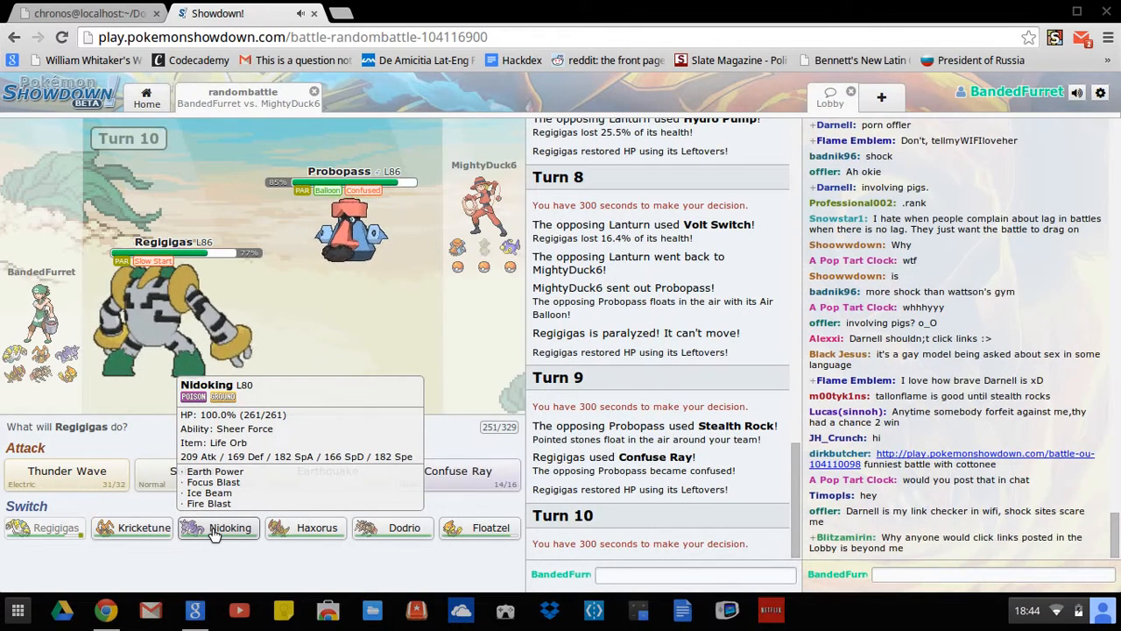
Step: Send Nidoking in for Reggigas and knock out Escavalier with Fire Blast
left_click(214, 527)
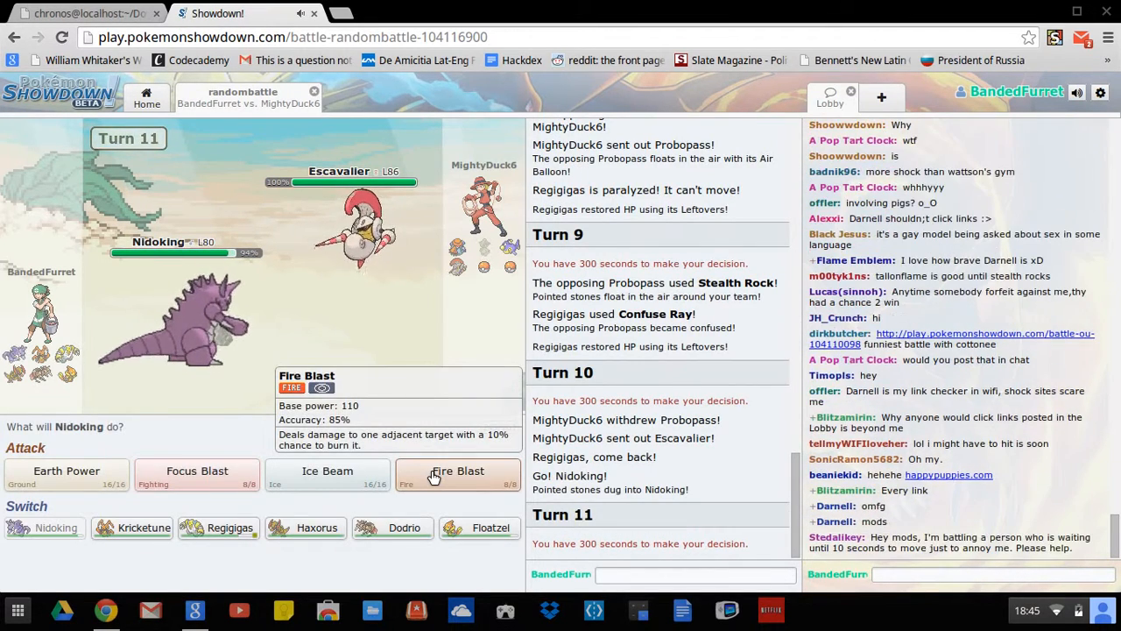
left_click(457, 472)
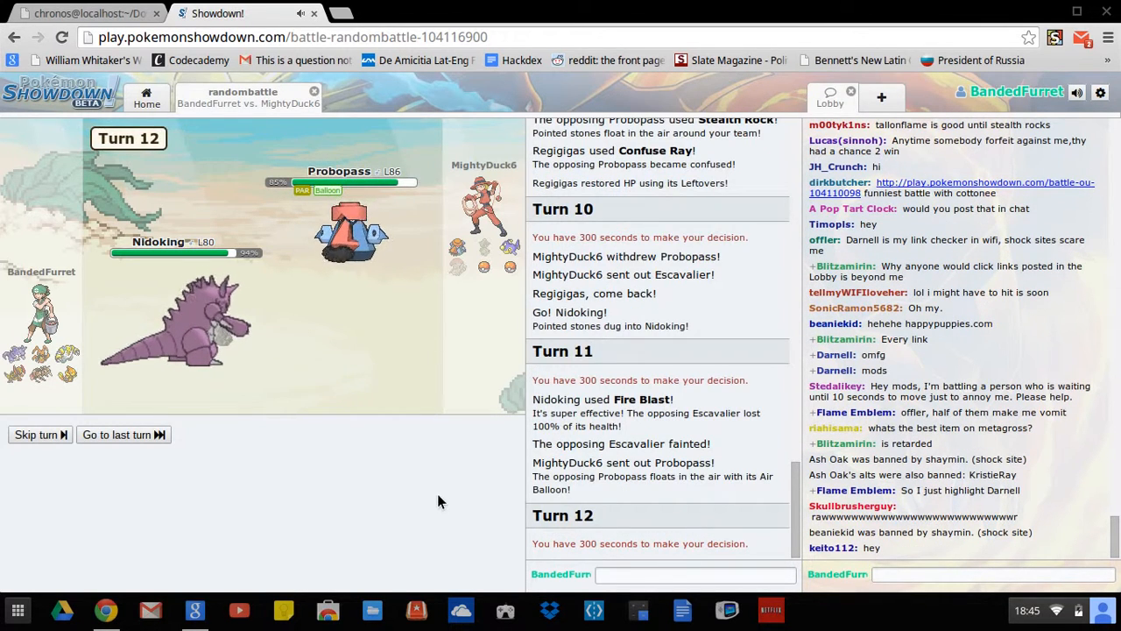
Step: Lock in Nidoking's Fire Blast against Probopass for turn 12
left_click(39, 434)
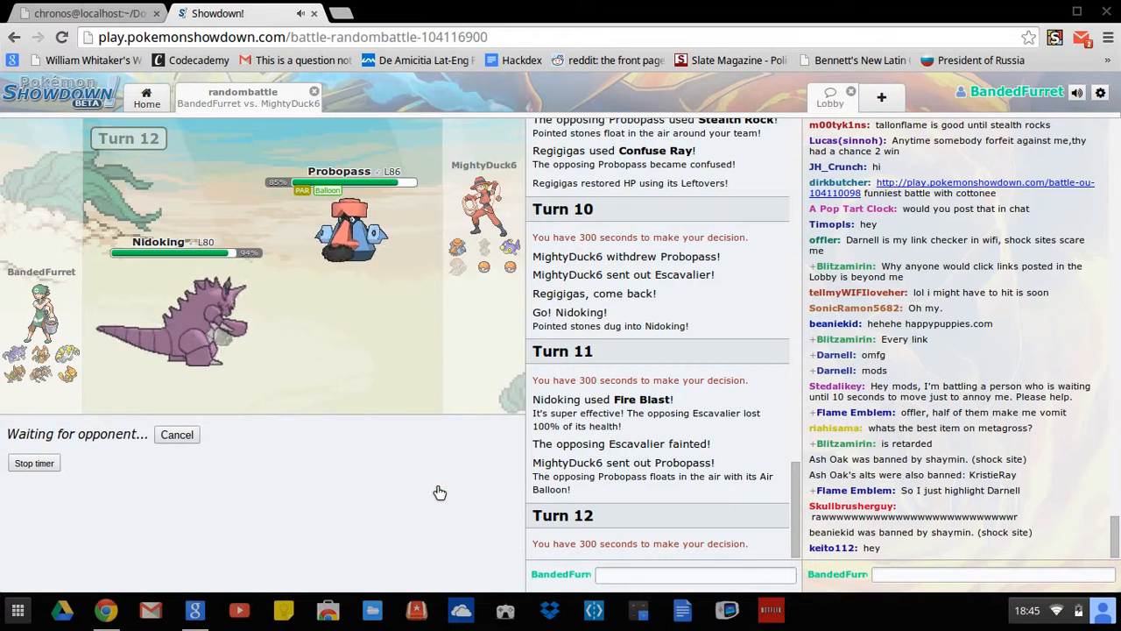
mouse_move(389, 333)
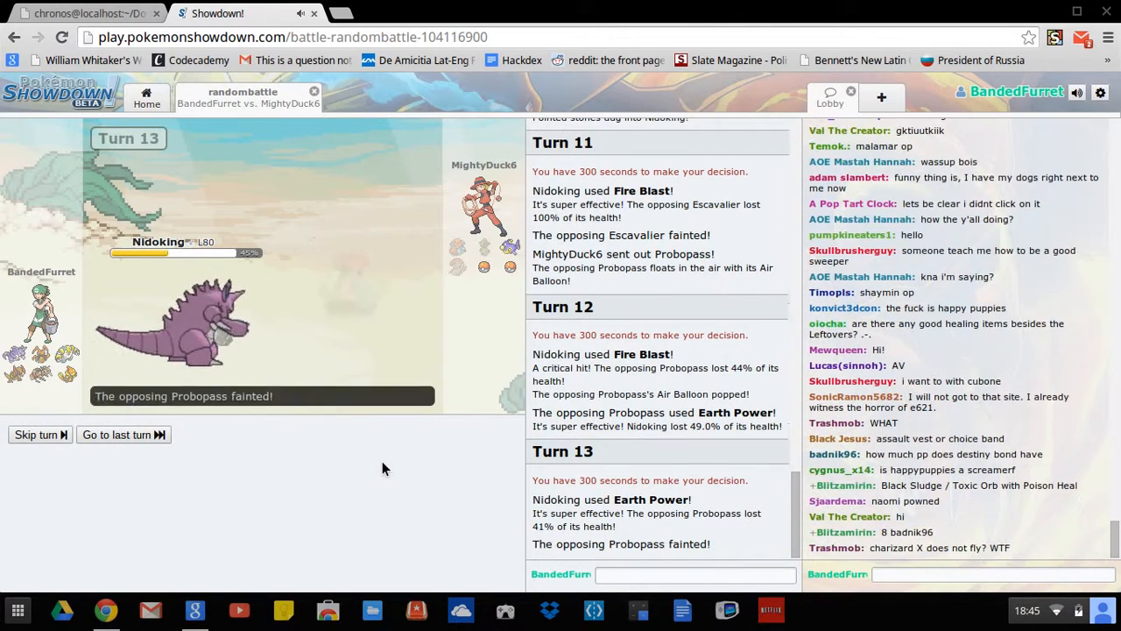
Step: Finish off Probopass with Nidoking, then hit Gorebyss with a critical Focus Blast
left_click(39, 435)
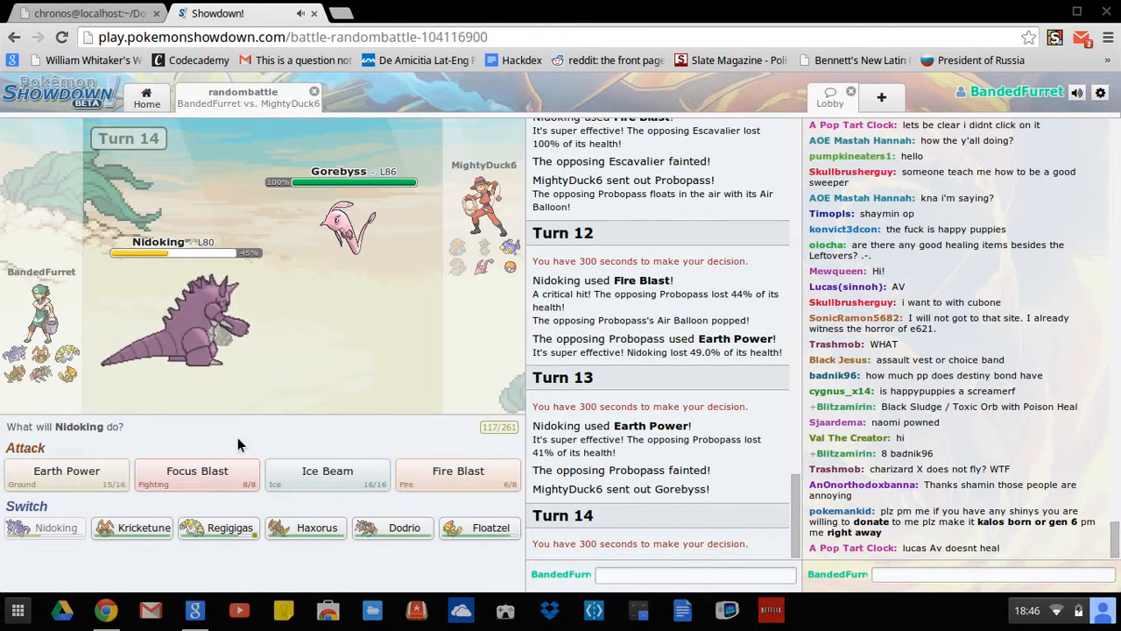
mouse_move(305, 528)
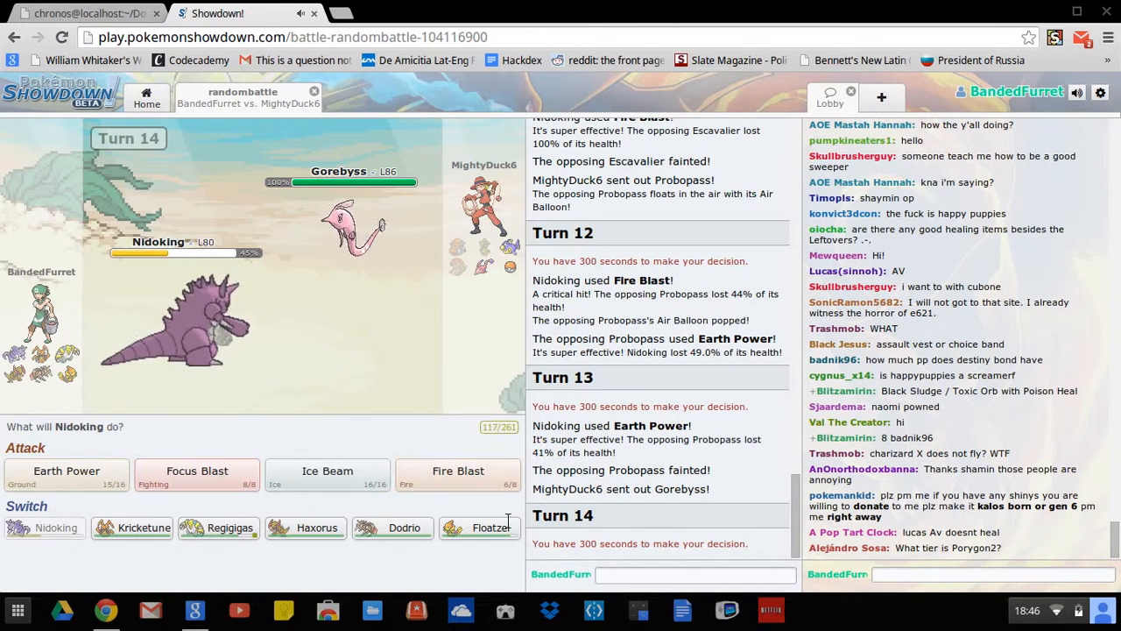
mouse_move(406, 529)
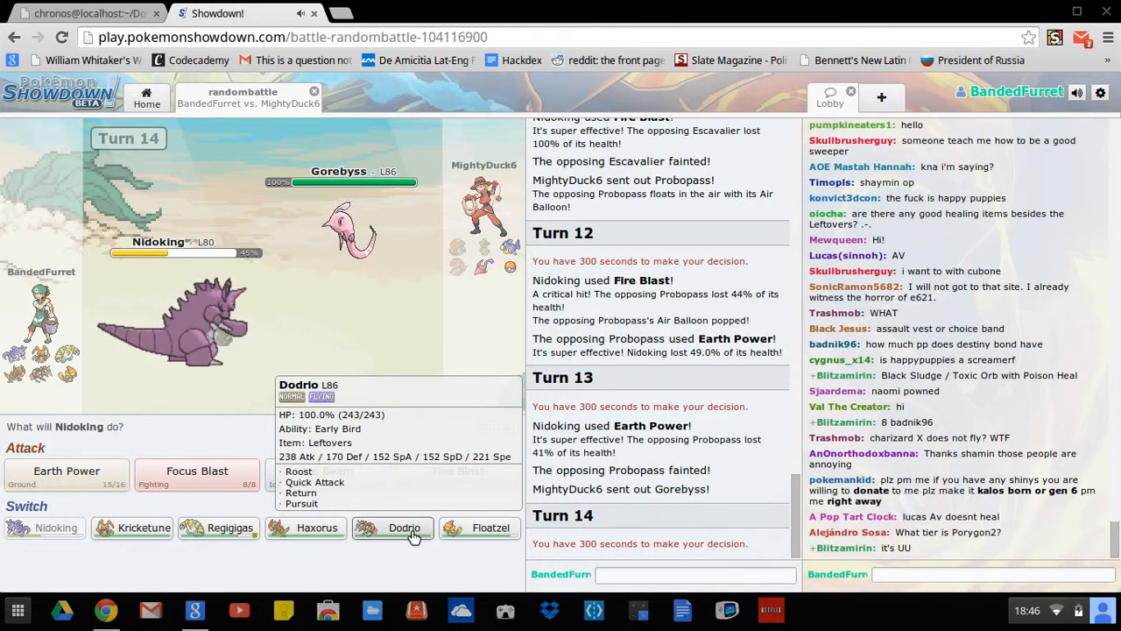
mouse_move(480, 527)
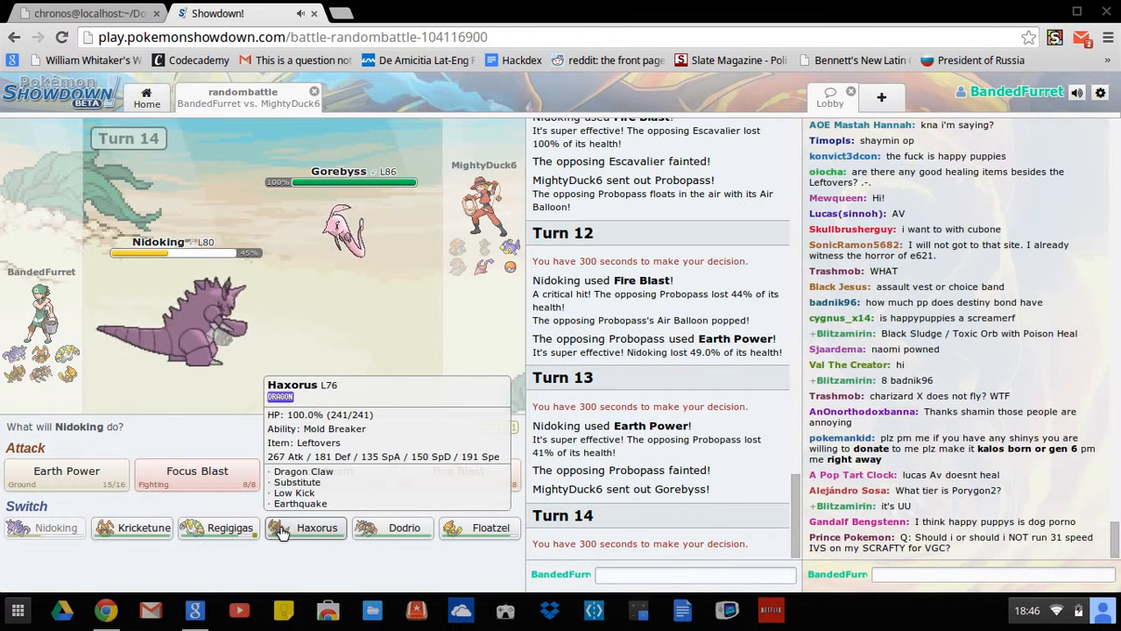
mouse_move(229, 527)
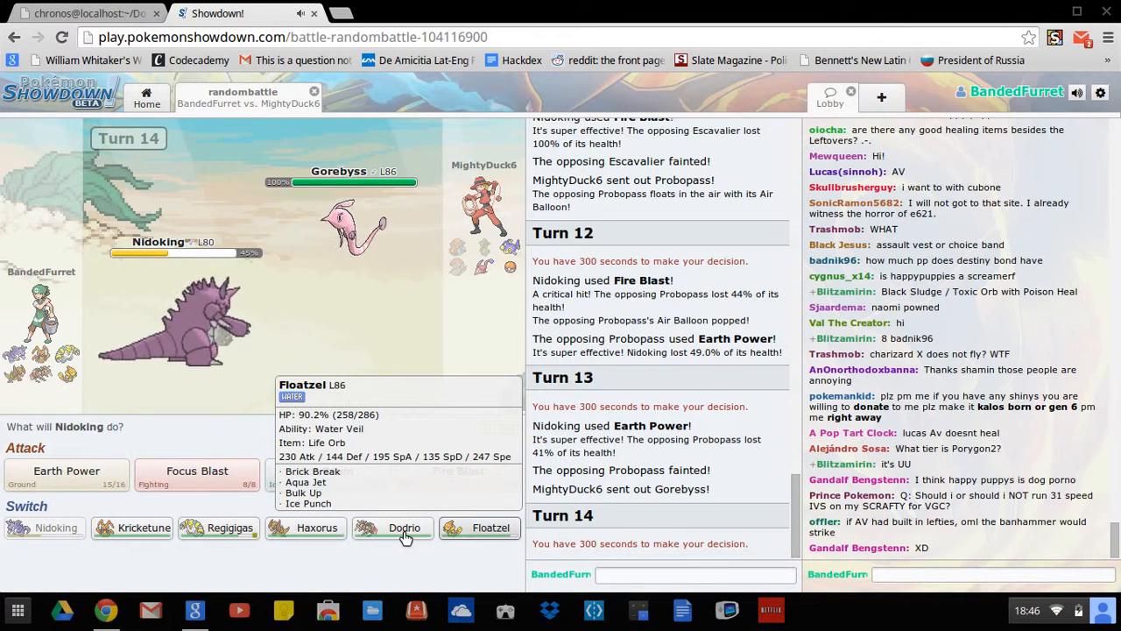
mouse_move(143, 529)
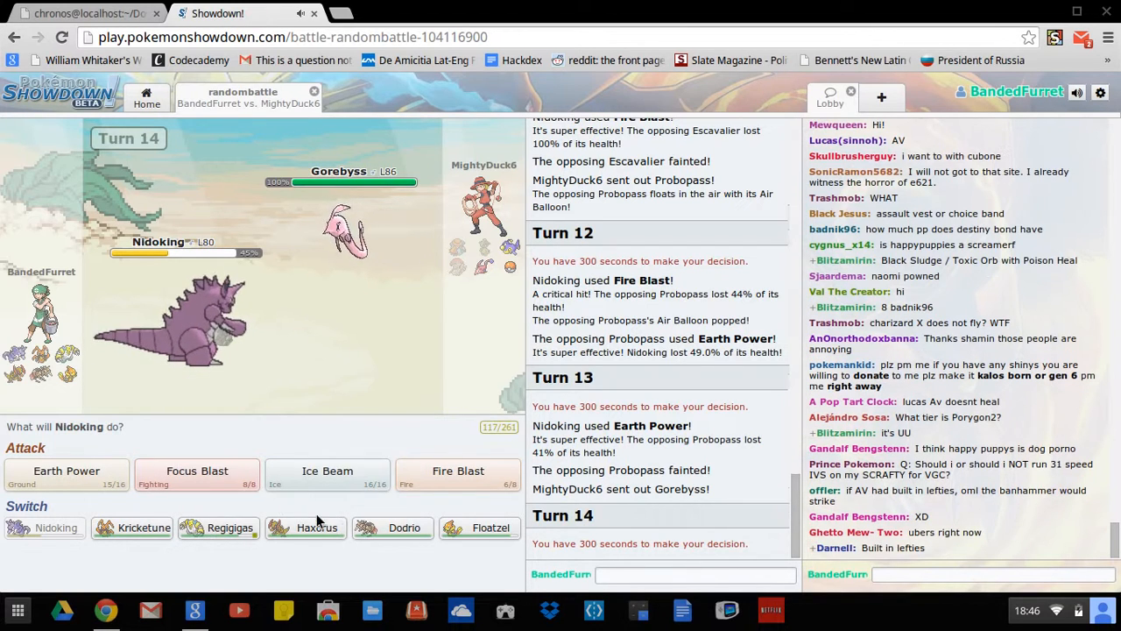
mouse_move(315, 528)
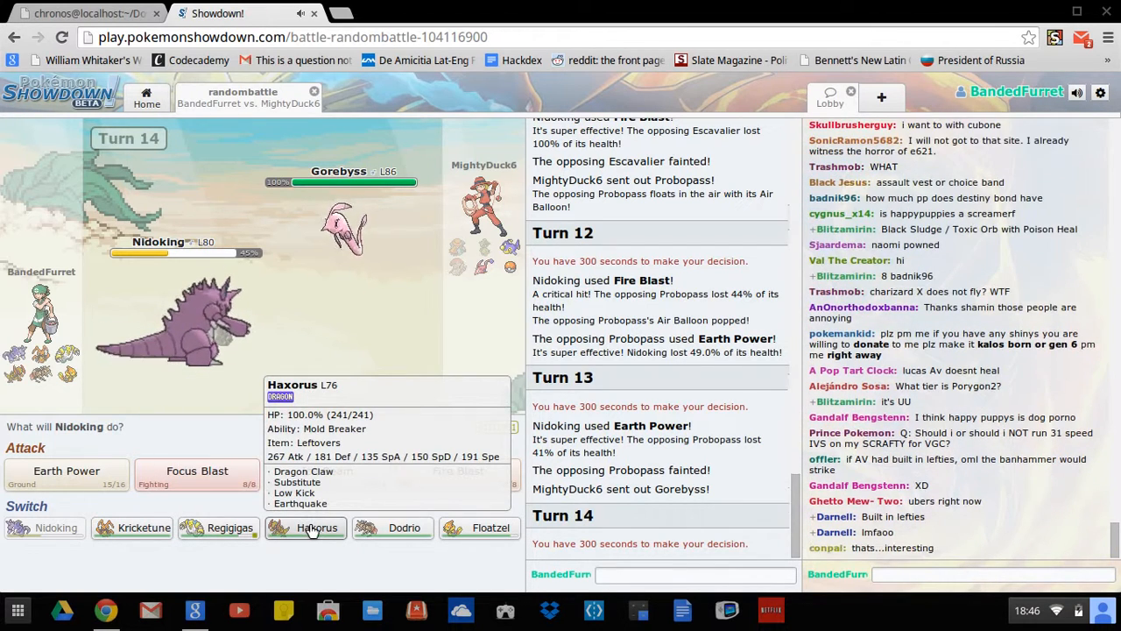
mouse_move(393, 529)
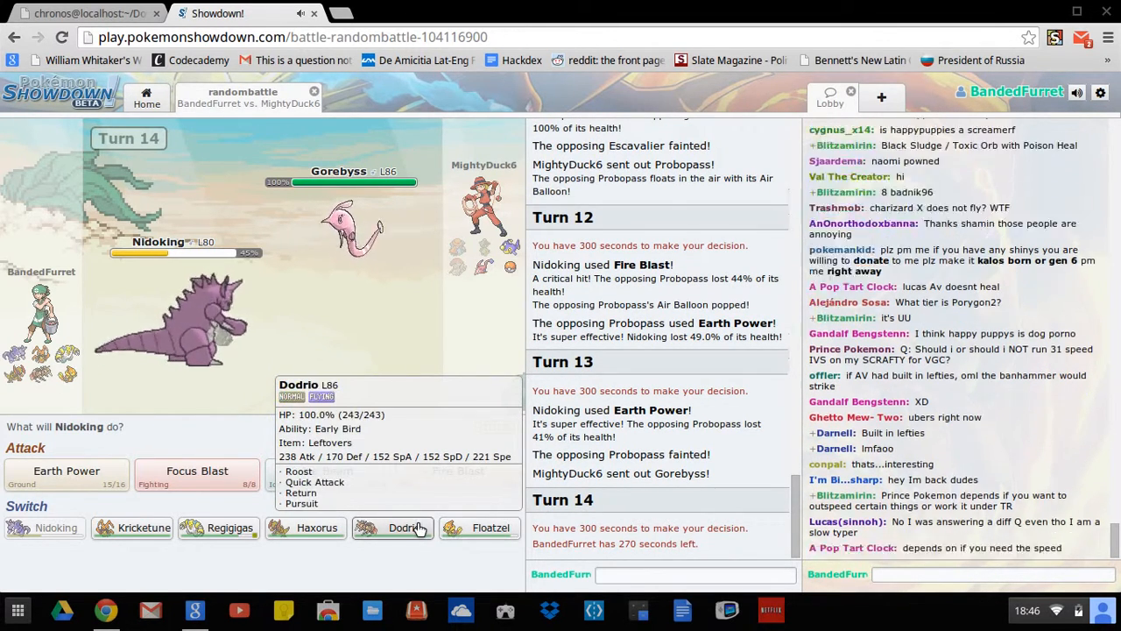
mouse_move(490, 528)
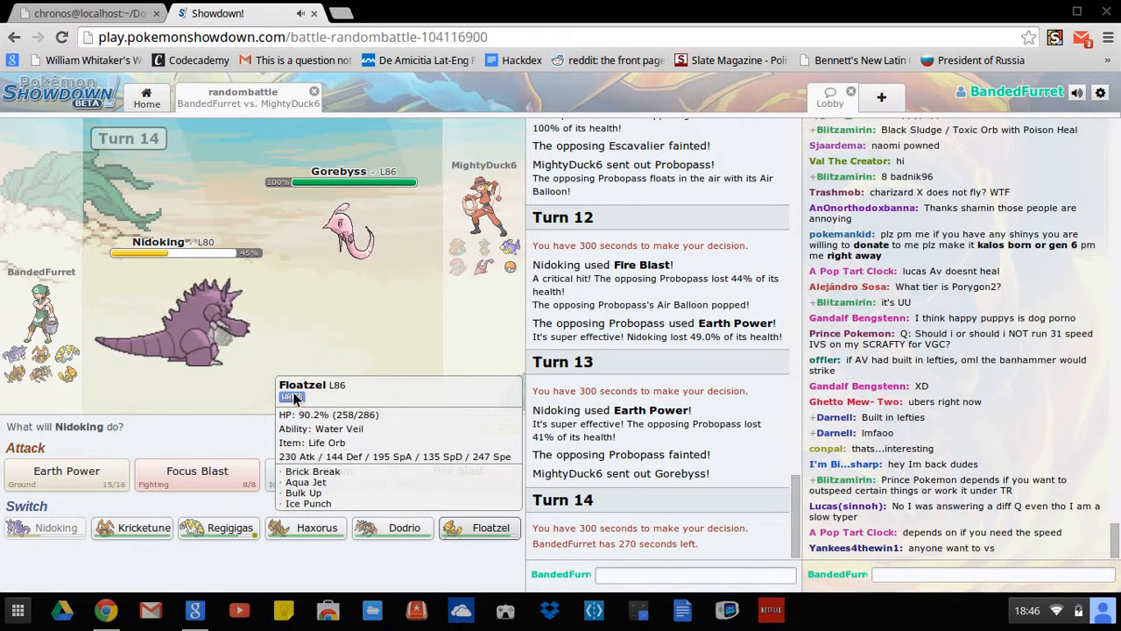
mouse_move(184, 482)
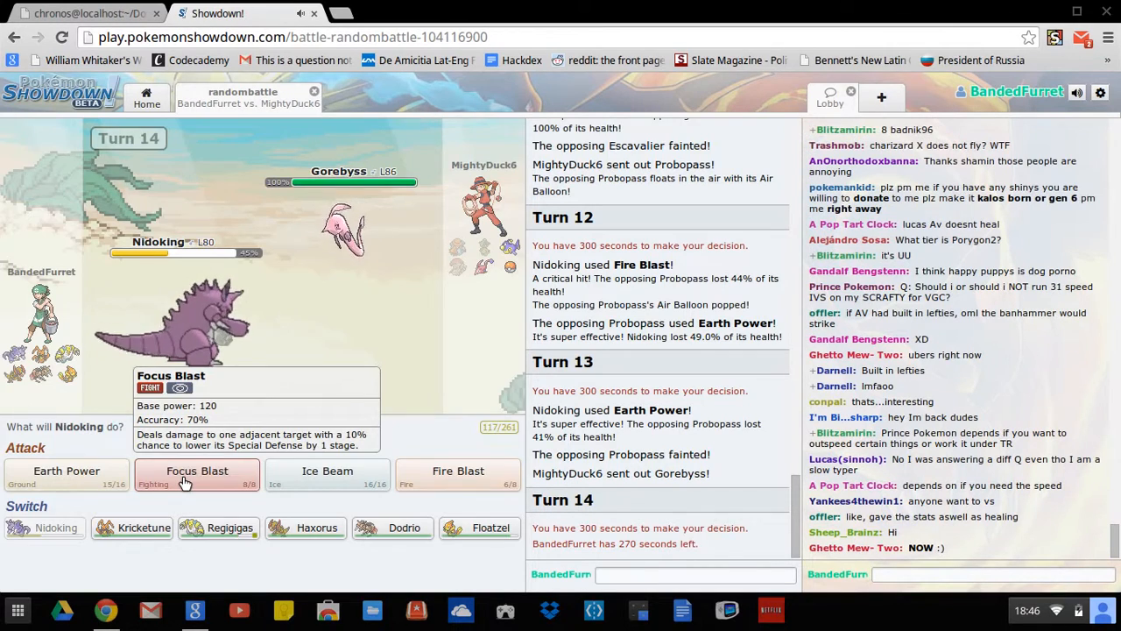
left_click(196, 470)
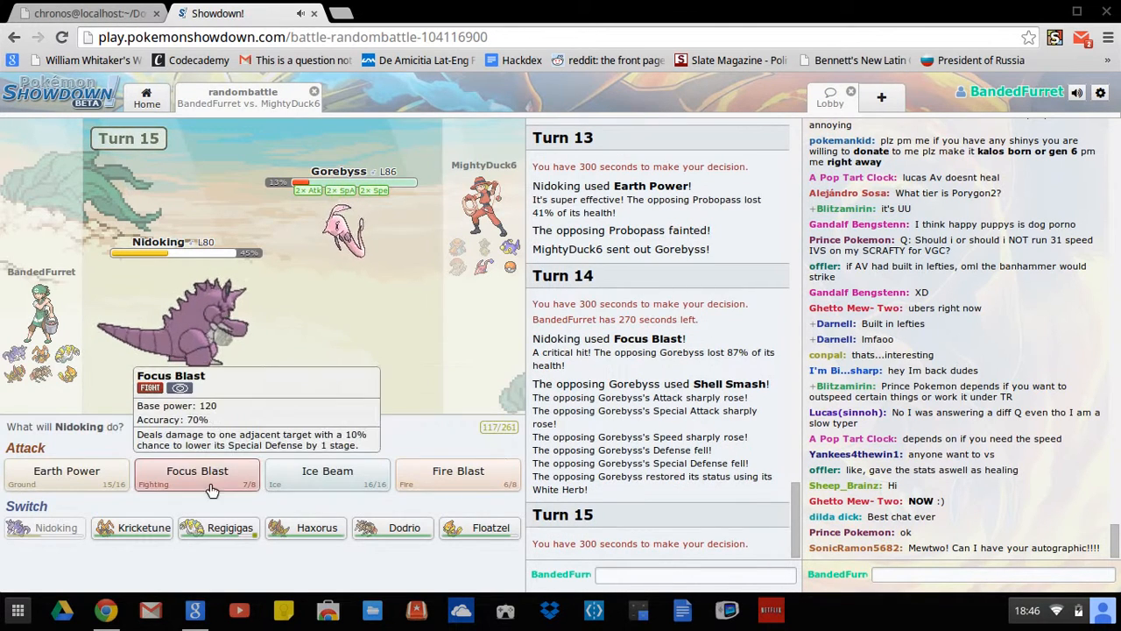
Step: Fire Focus Blast again, then swap the sleeping Nidoking out for Kricketune
left_click(196, 470)
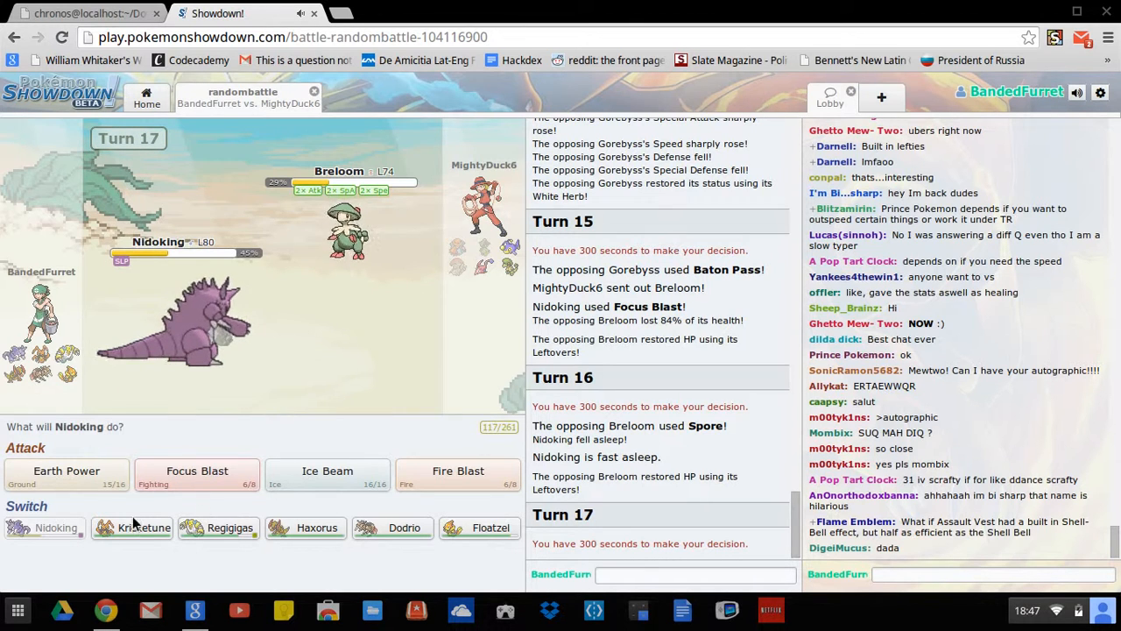
mouse_move(131, 527)
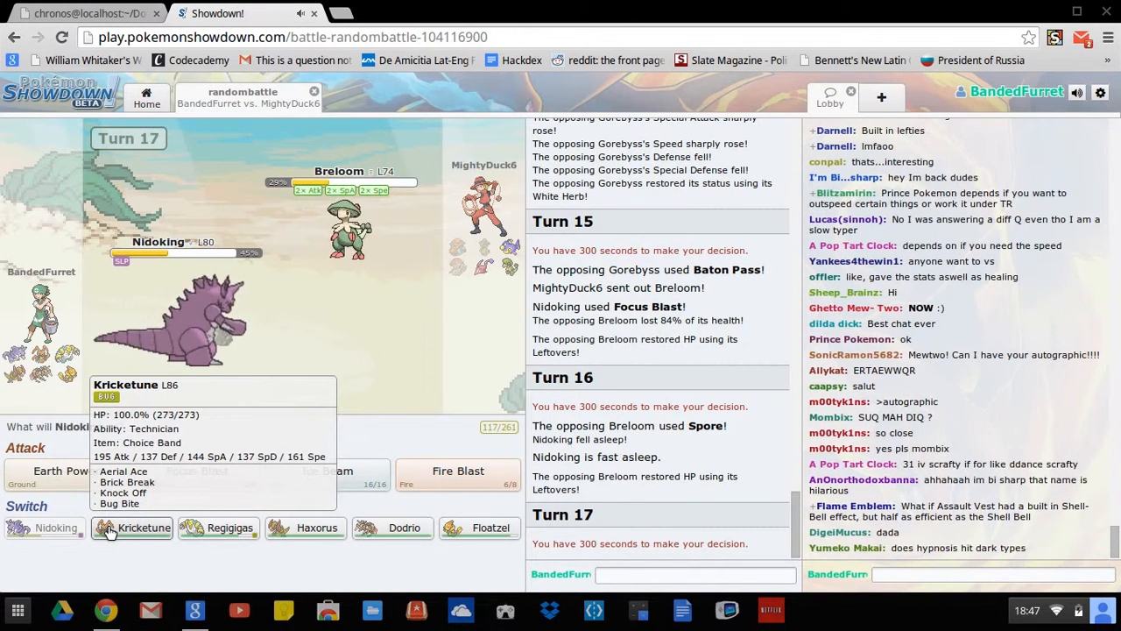
left_click(132, 528)
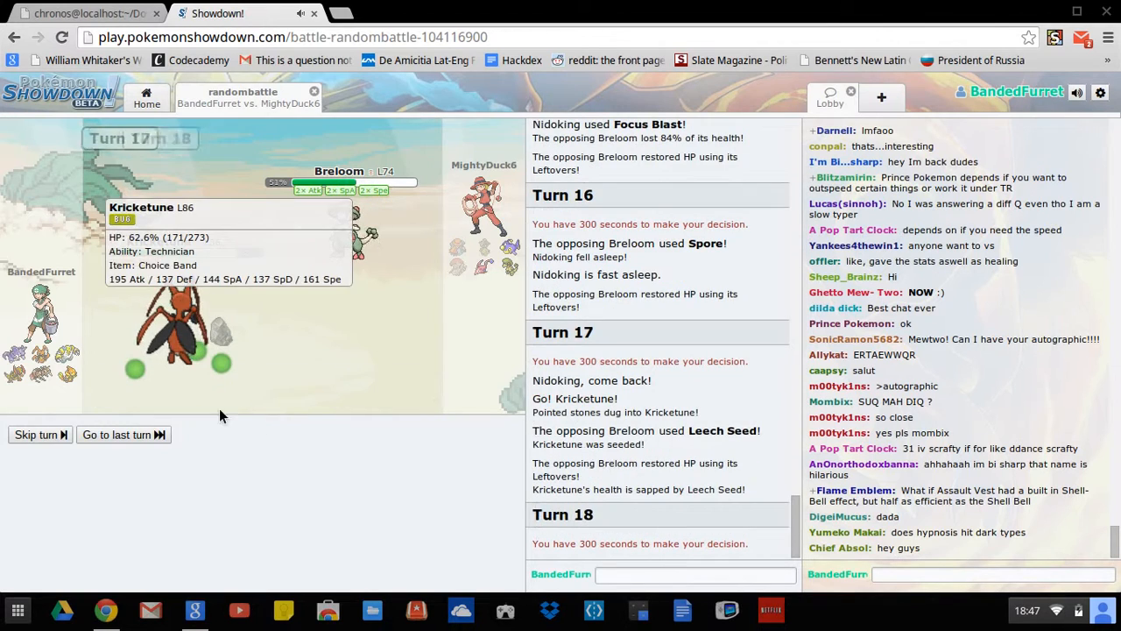
mouse_move(67, 477)
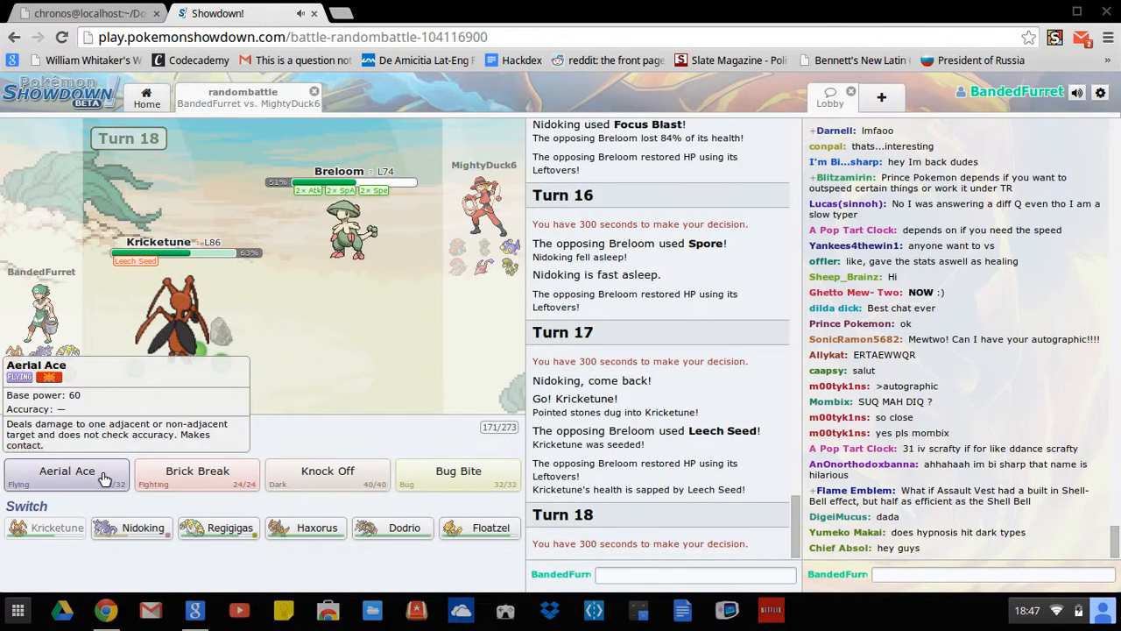
Step: Knock out Breloom and Gorebyss with Aerial Ace and send 'how does it feel!' to chat
left_click(67, 470)
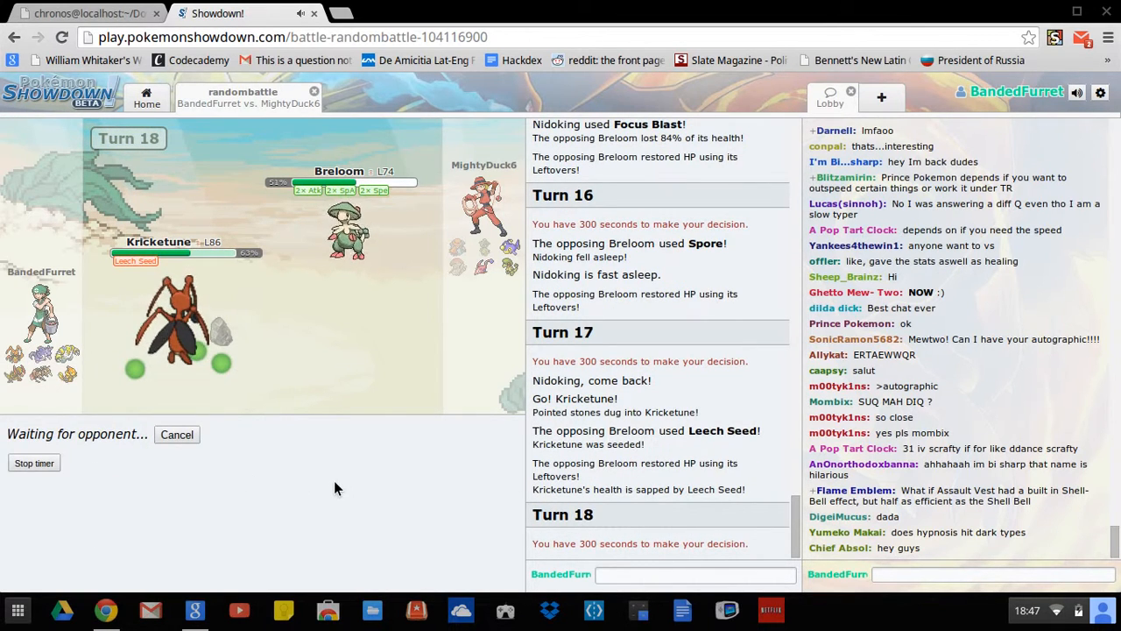
mouse_move(189, 370)
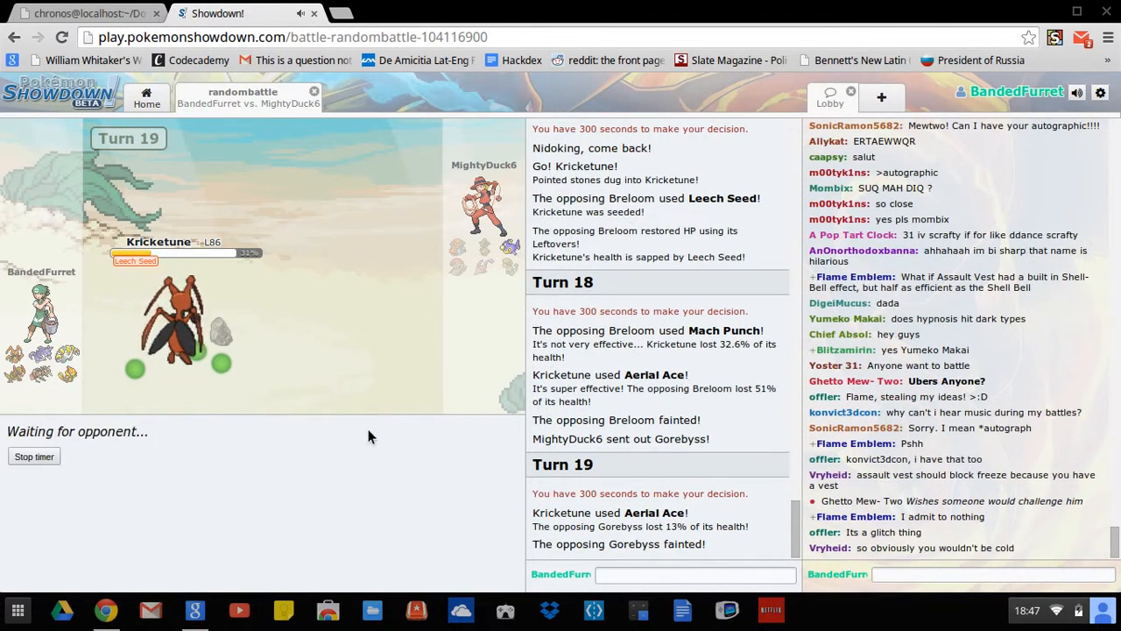
mouse_move(358, 435)
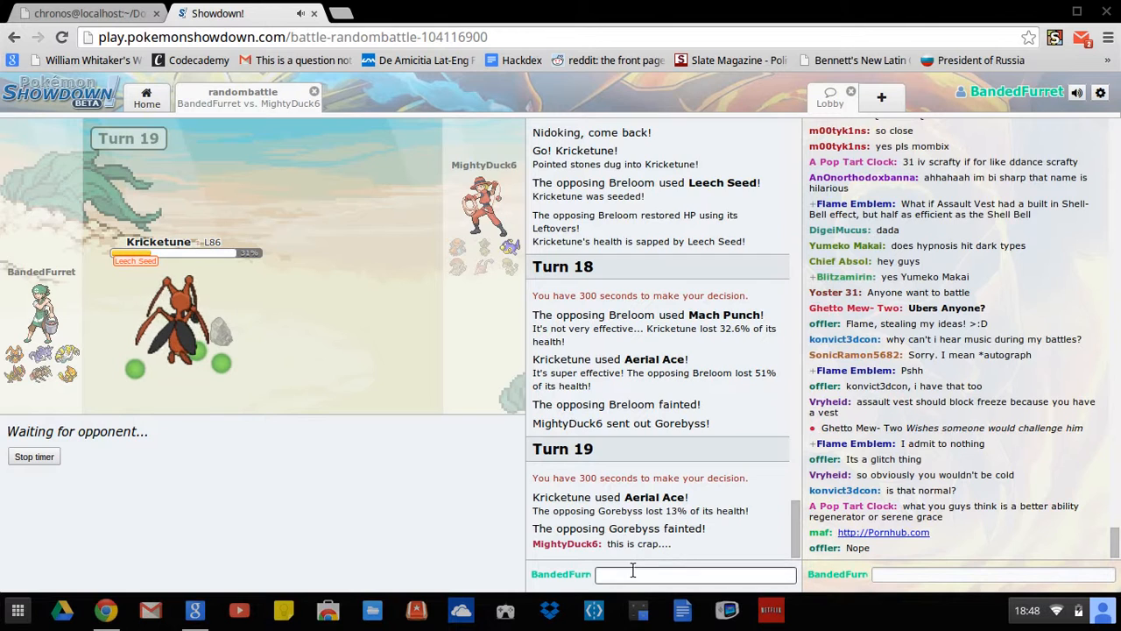
type("how does")
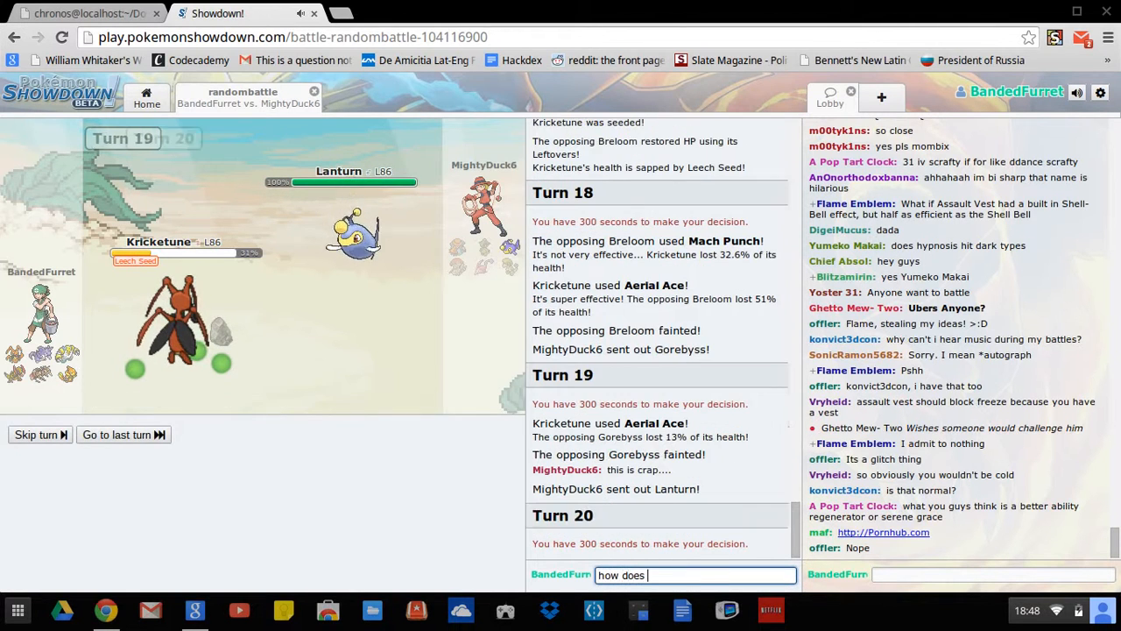
type("it feel")
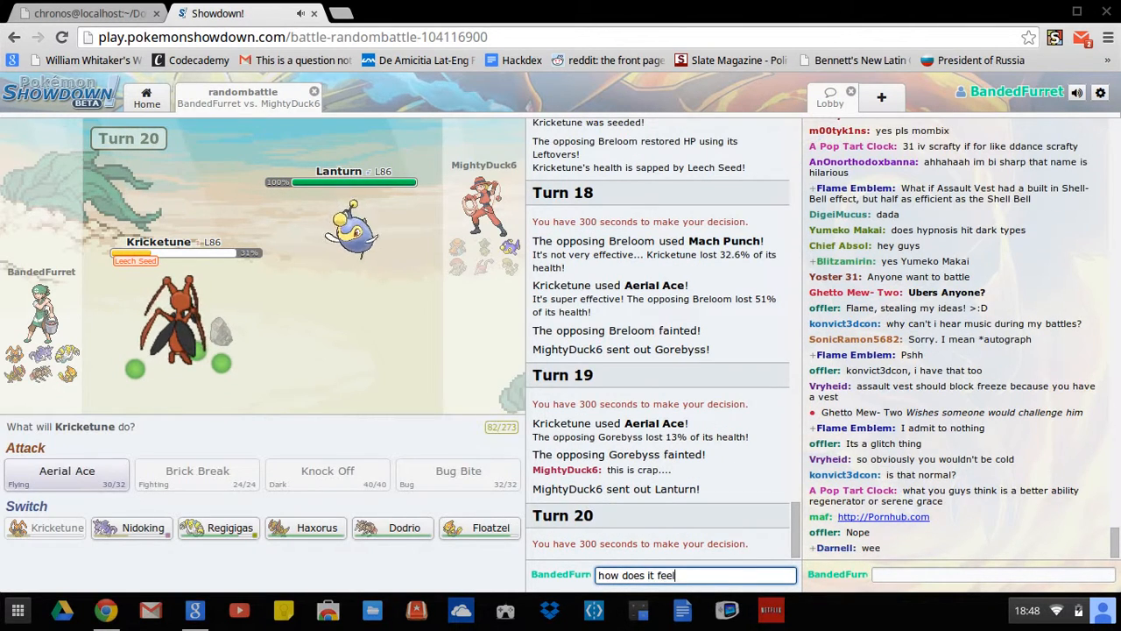
key("enter")
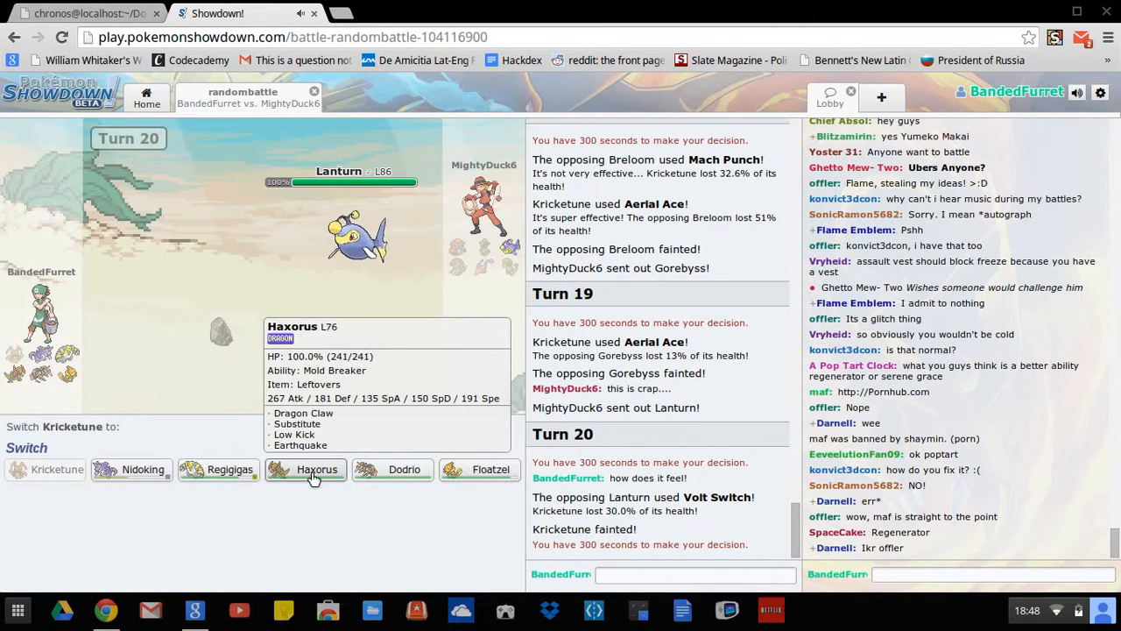
Step: Send in Haxorus for the fainted Kricketune and knock out Lanturn with four Dragon Claws to win
left_click(317, 470)
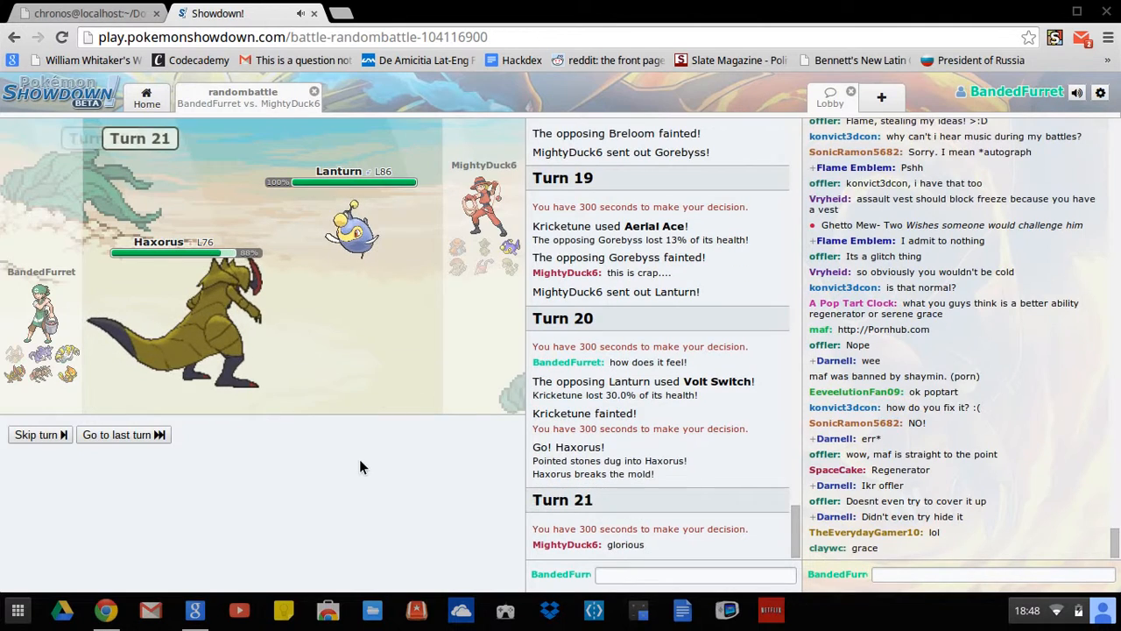
mouse_move(197, 473)
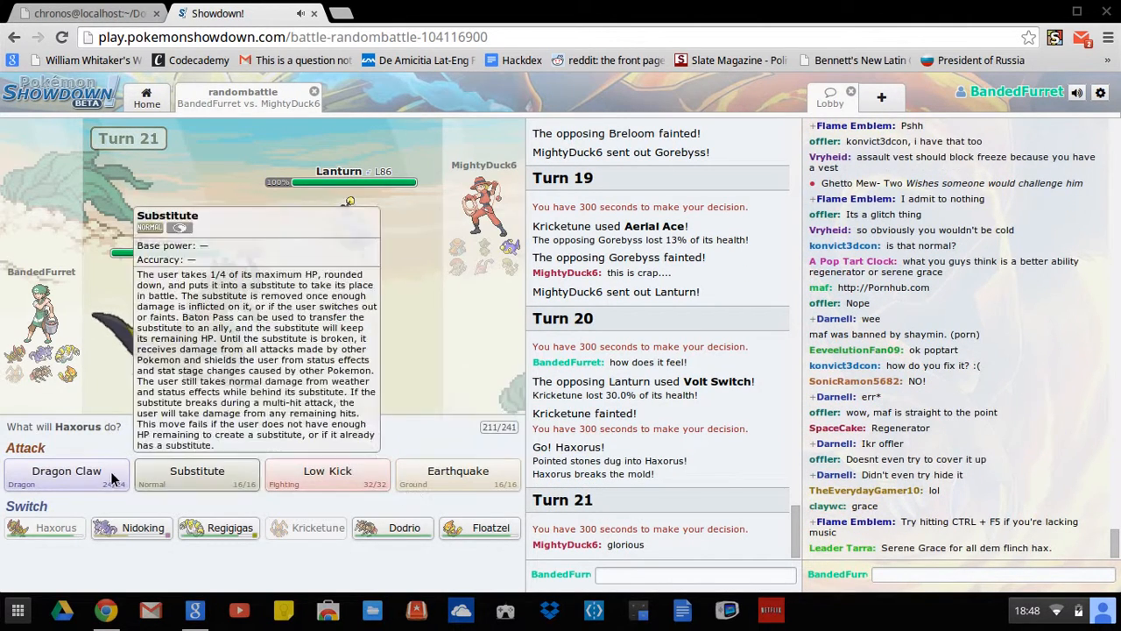
left_click(67, 469)
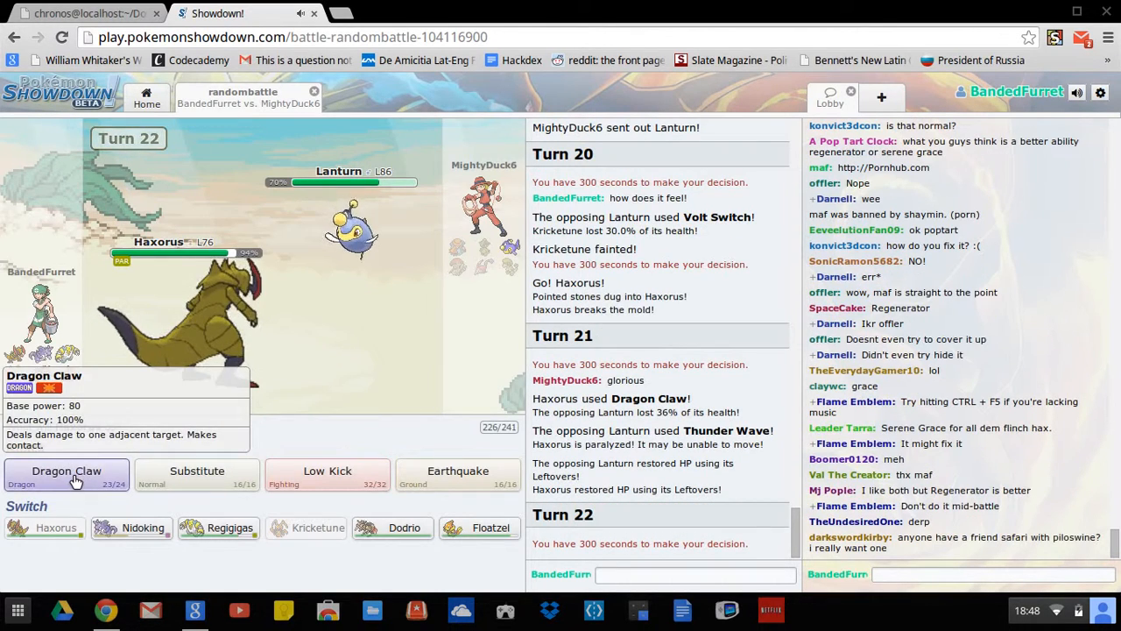
left_click(67, 469)
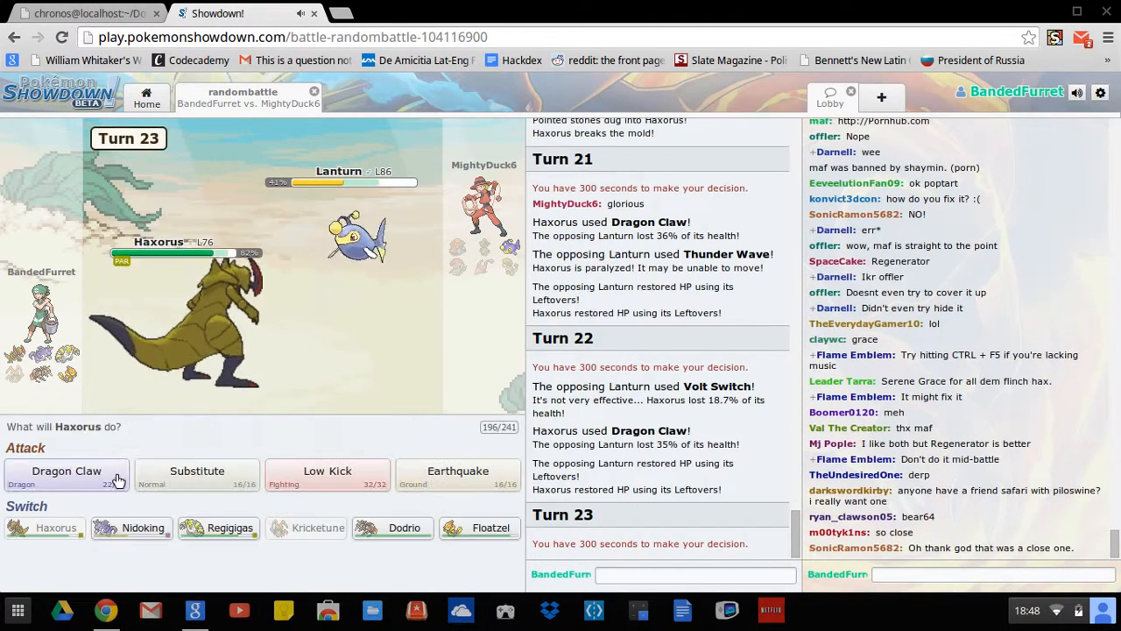
left_click(67, 476)
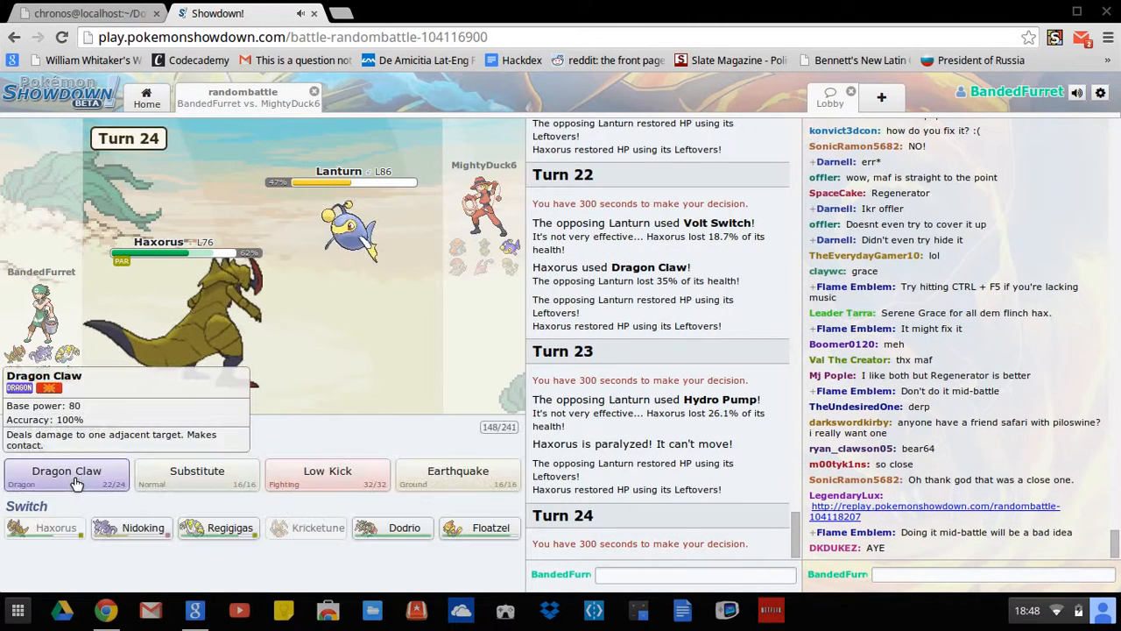
left_click(67, 476)
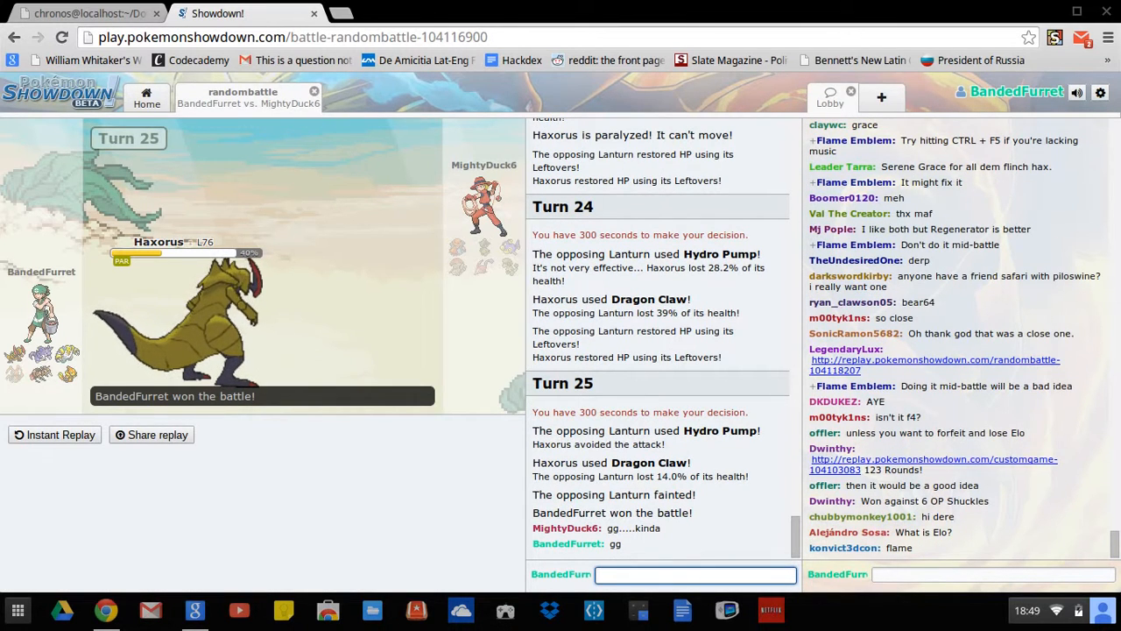
Step: Message 'battle two th' to the opponent and close the randombattle tab back to the lobby
type("battle two though you can")
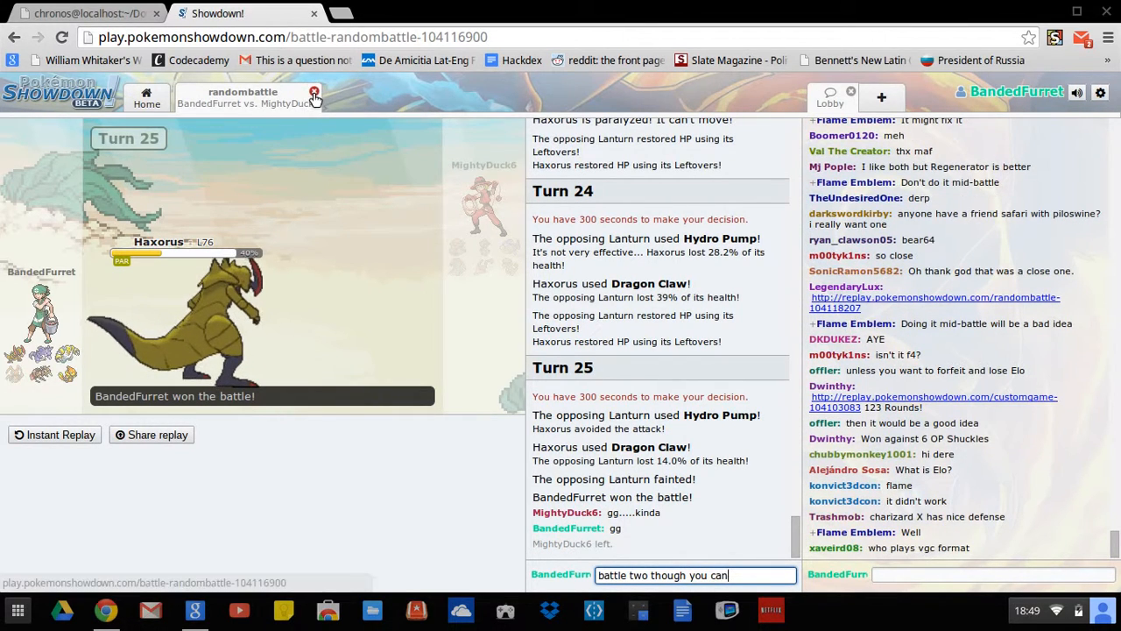
left_click(312, 93)
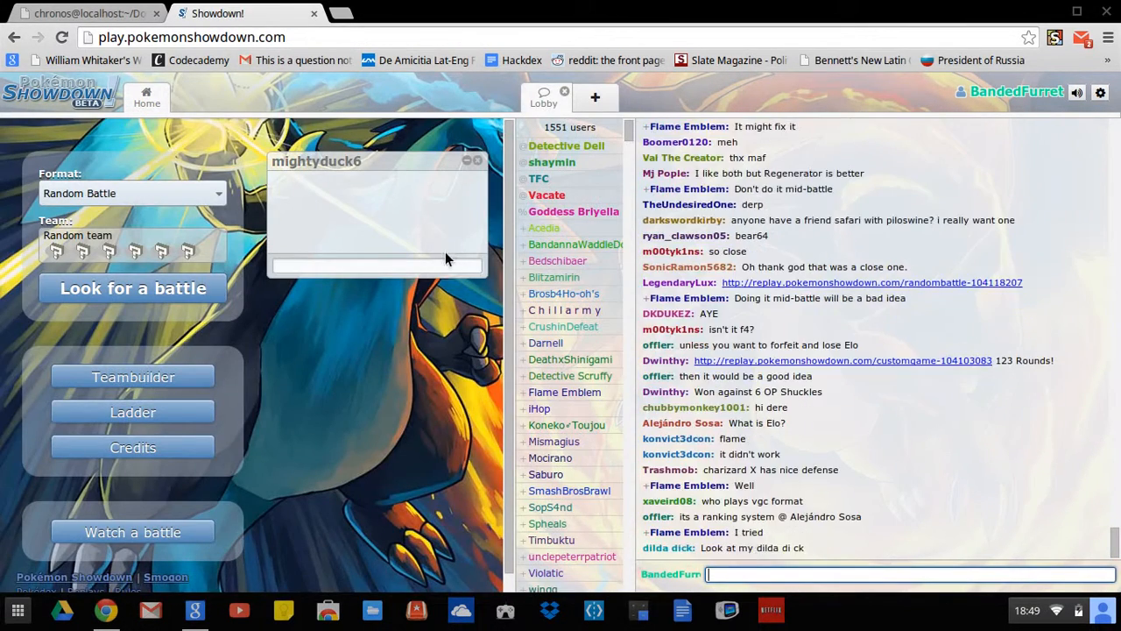
mouse_move(490, 228)
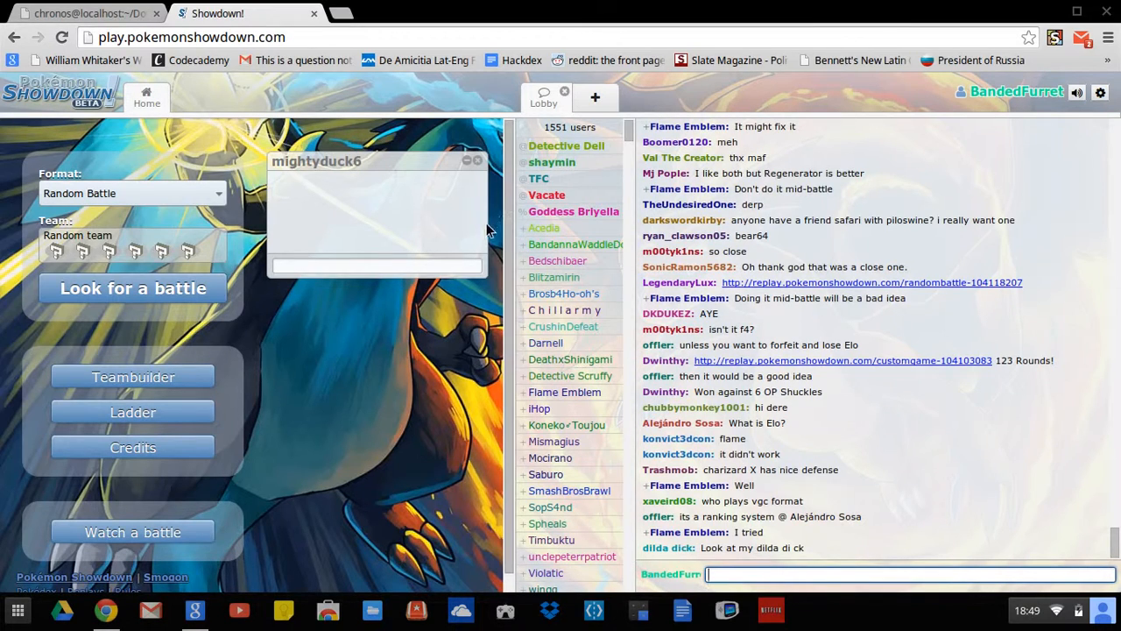